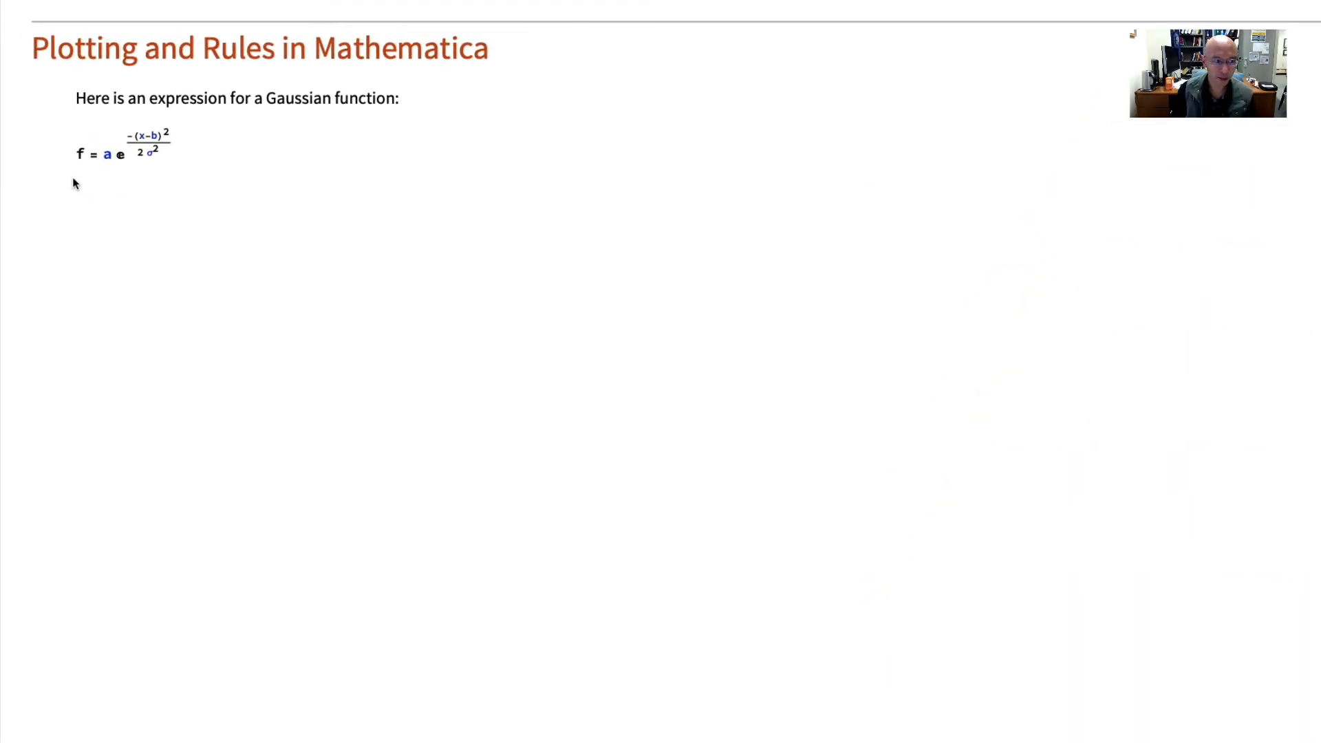
mouse_move(265, 181)
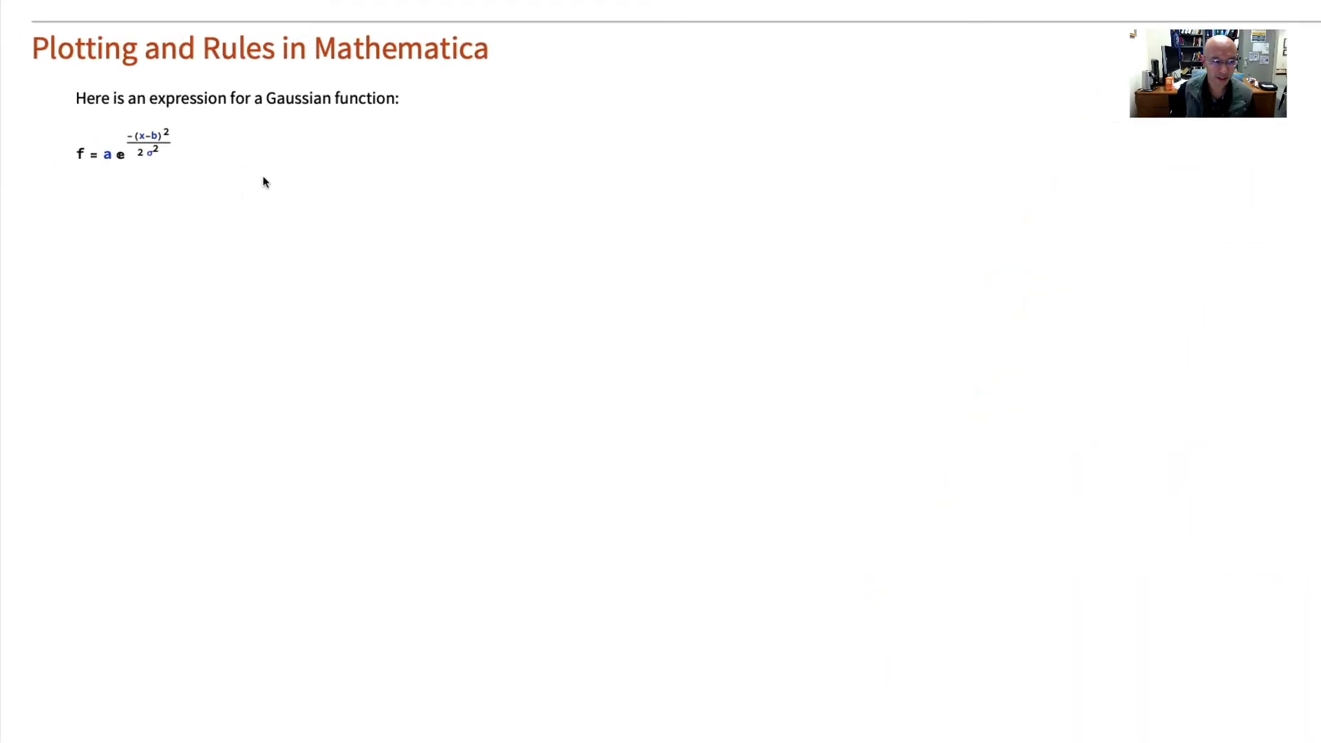
mouse_move(106, 191)
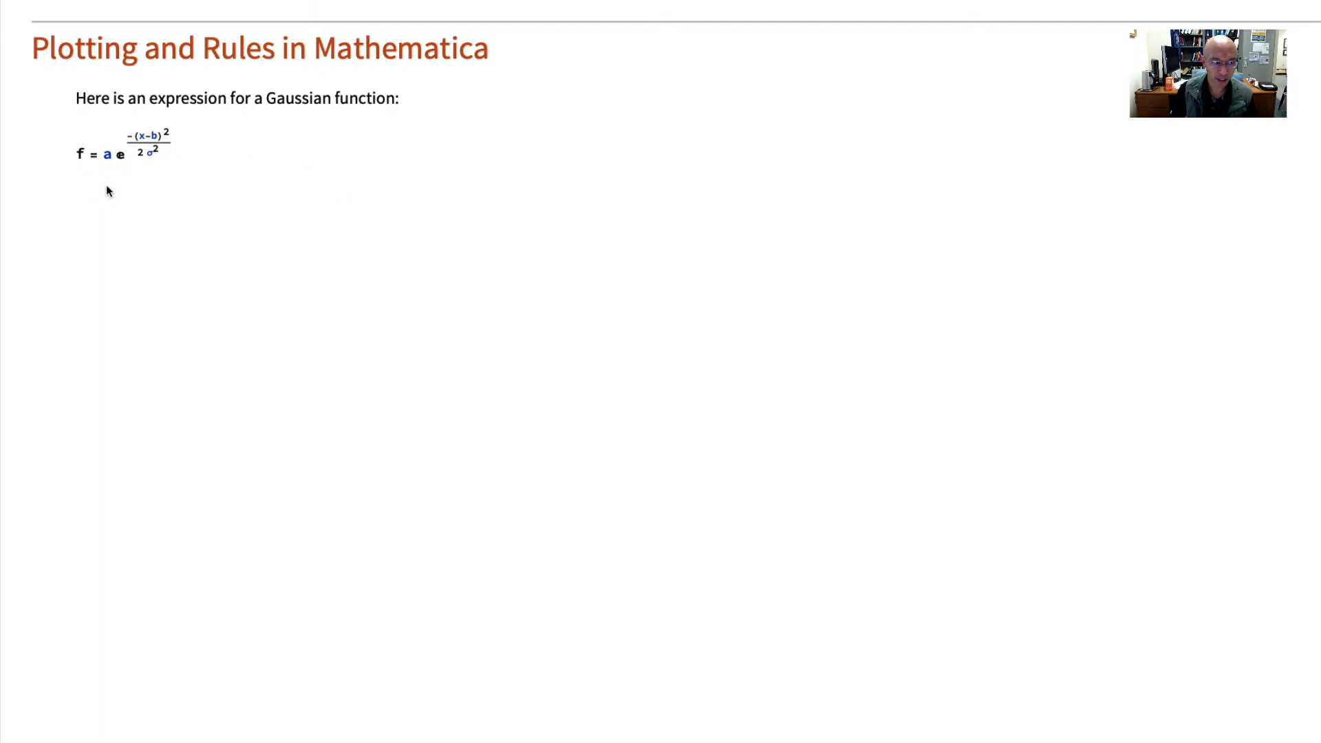
mouse_move(155, 167)
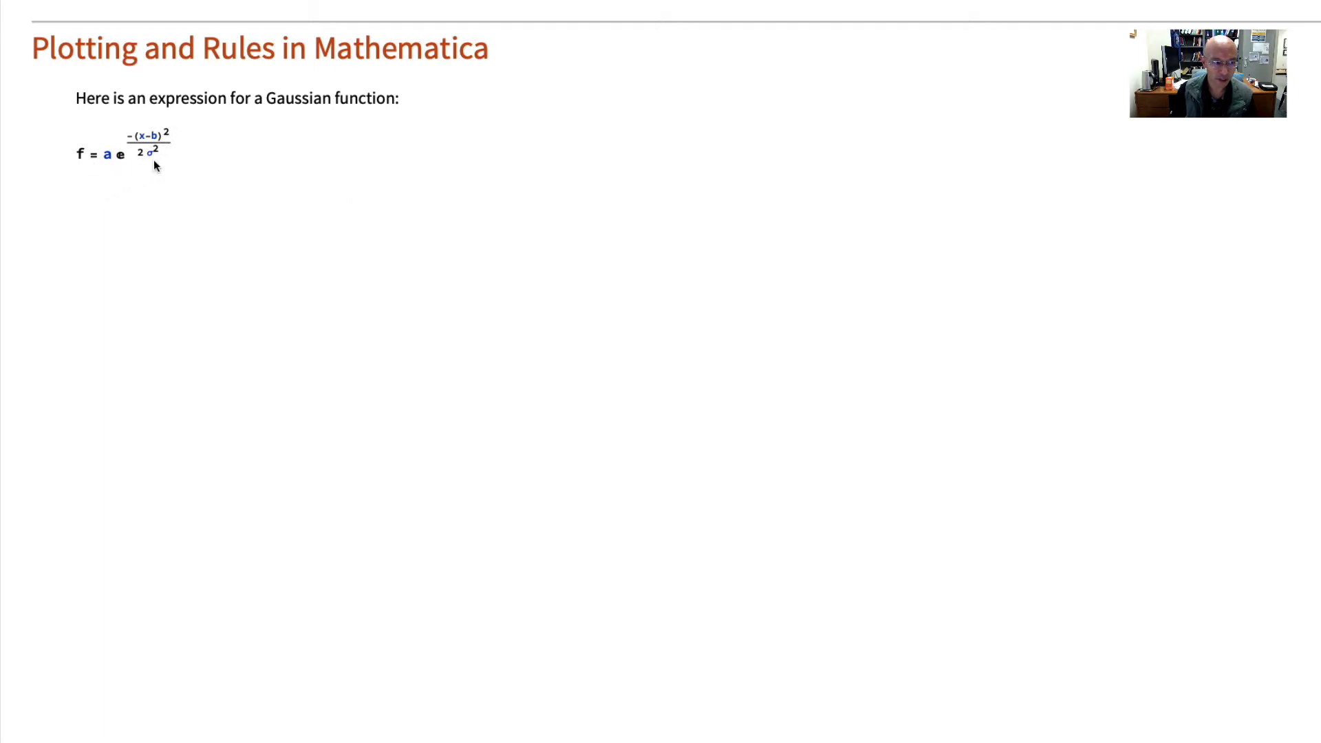
mouse_move(160, 166)
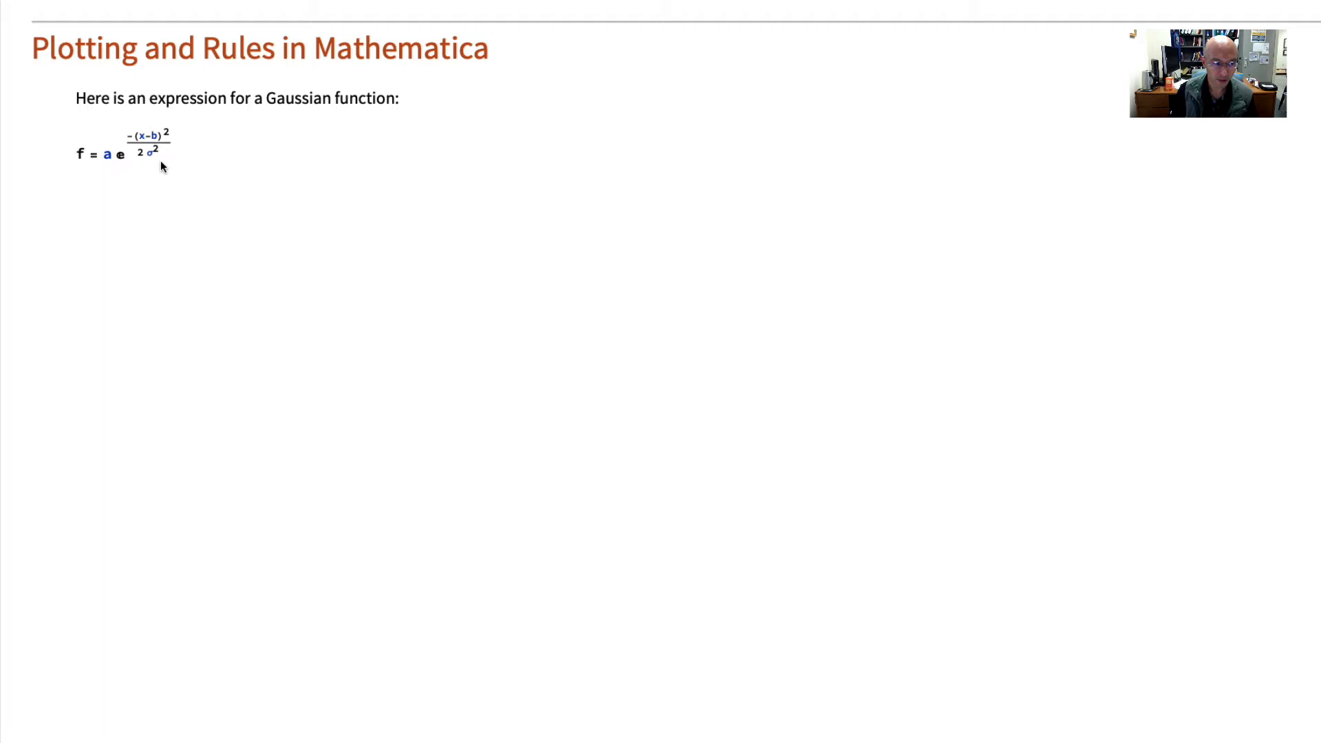
mouse_move(153, 196)
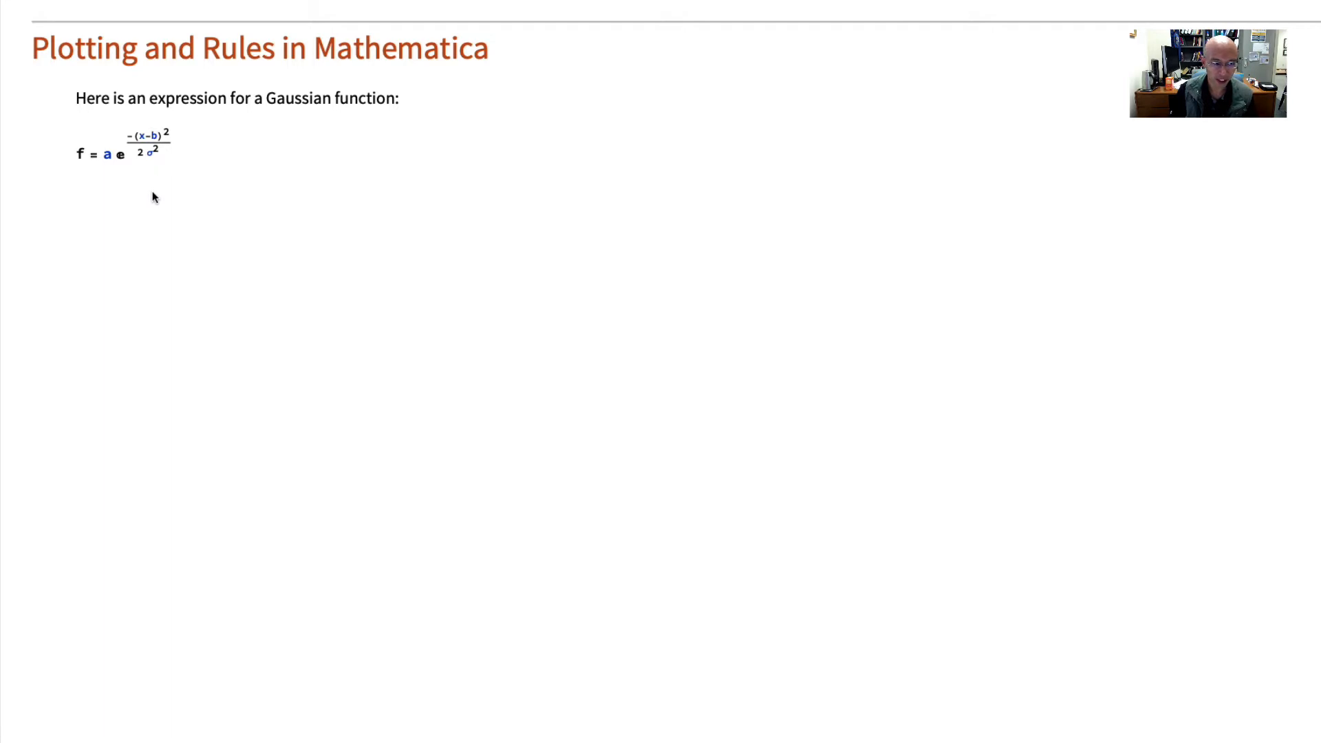
mouse_move(176, 196)
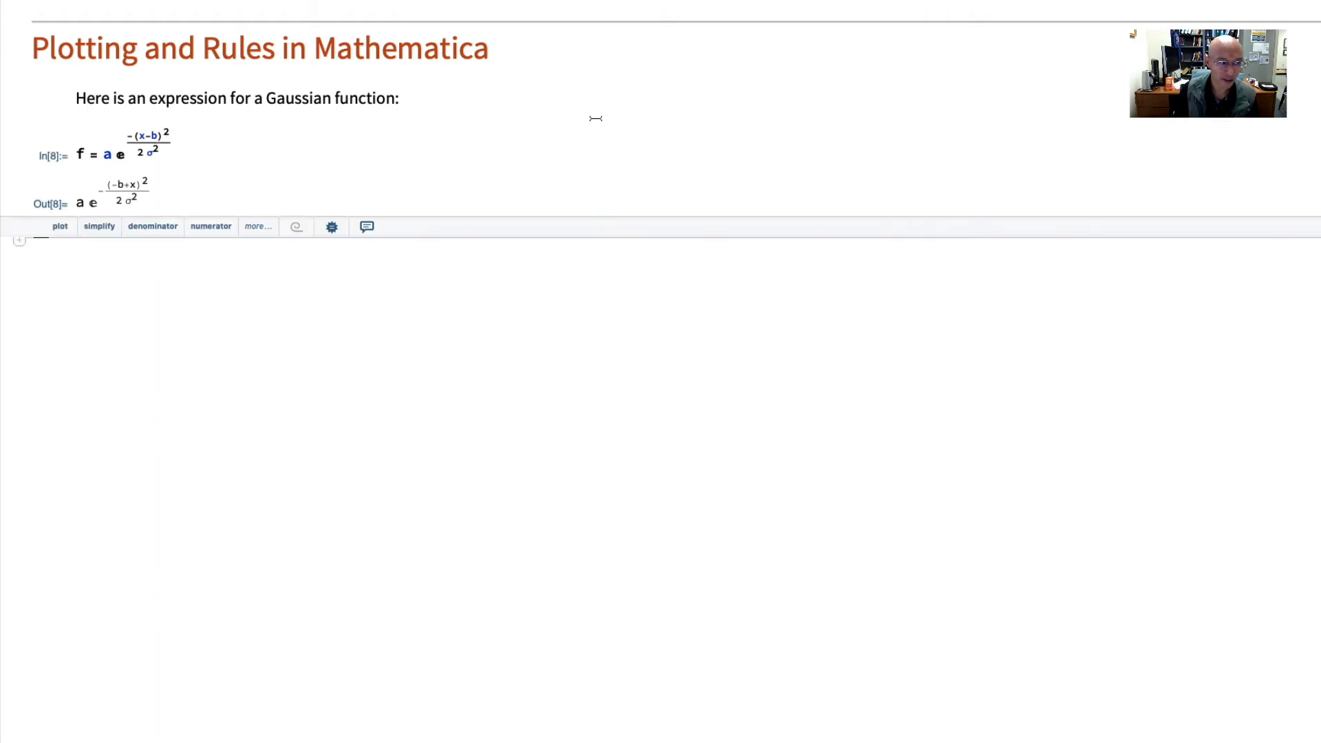
mouse_move(86, 185)
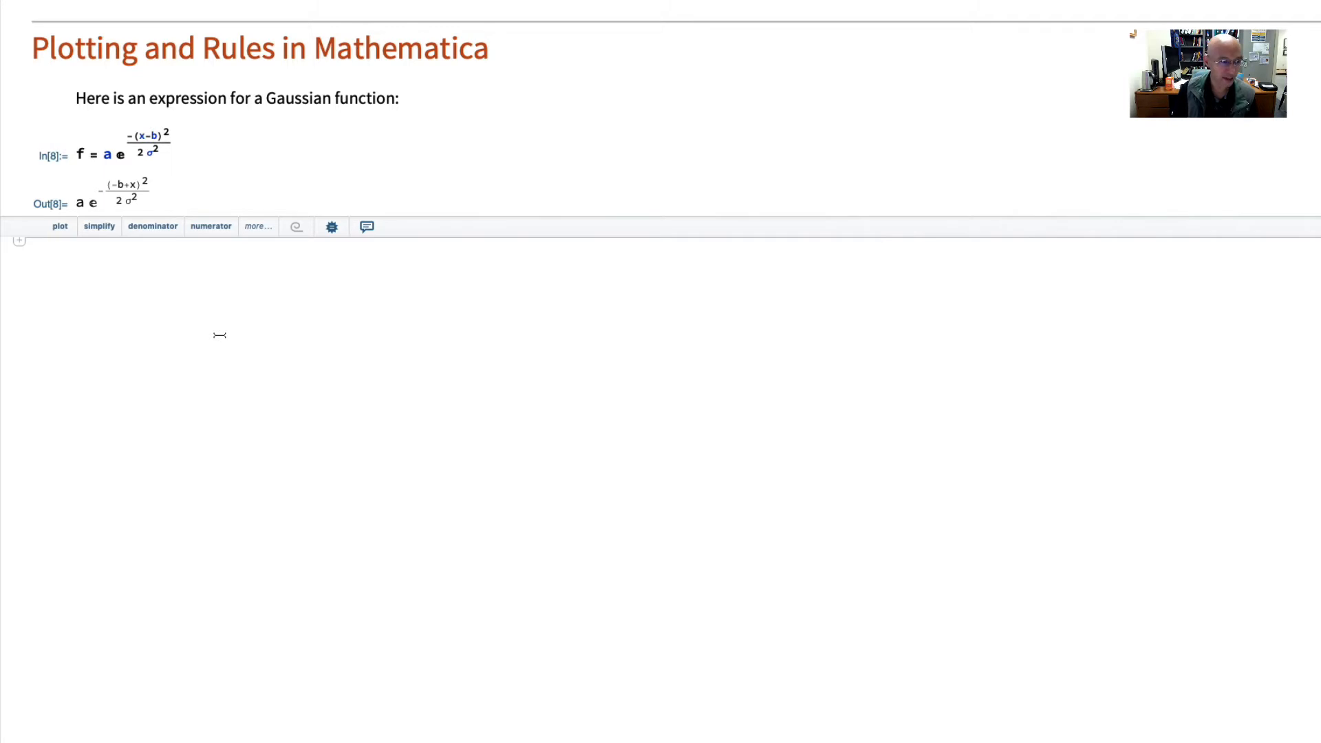
- Begin a new input cell containing {f} below the Gaussian's output
type("{f}")
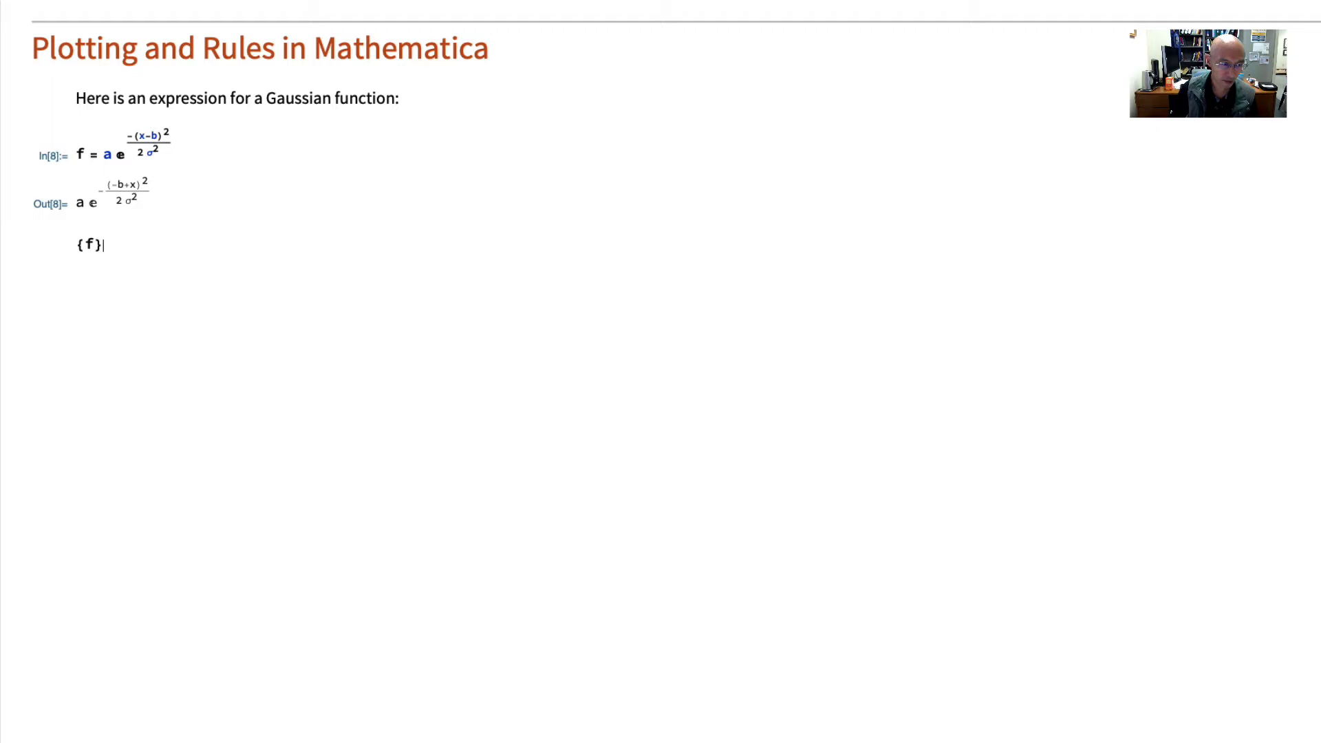
- Apply the substitution {a -> 1, b -> 1/2, σ -> 1} to {f} and evaluate
type("/.")
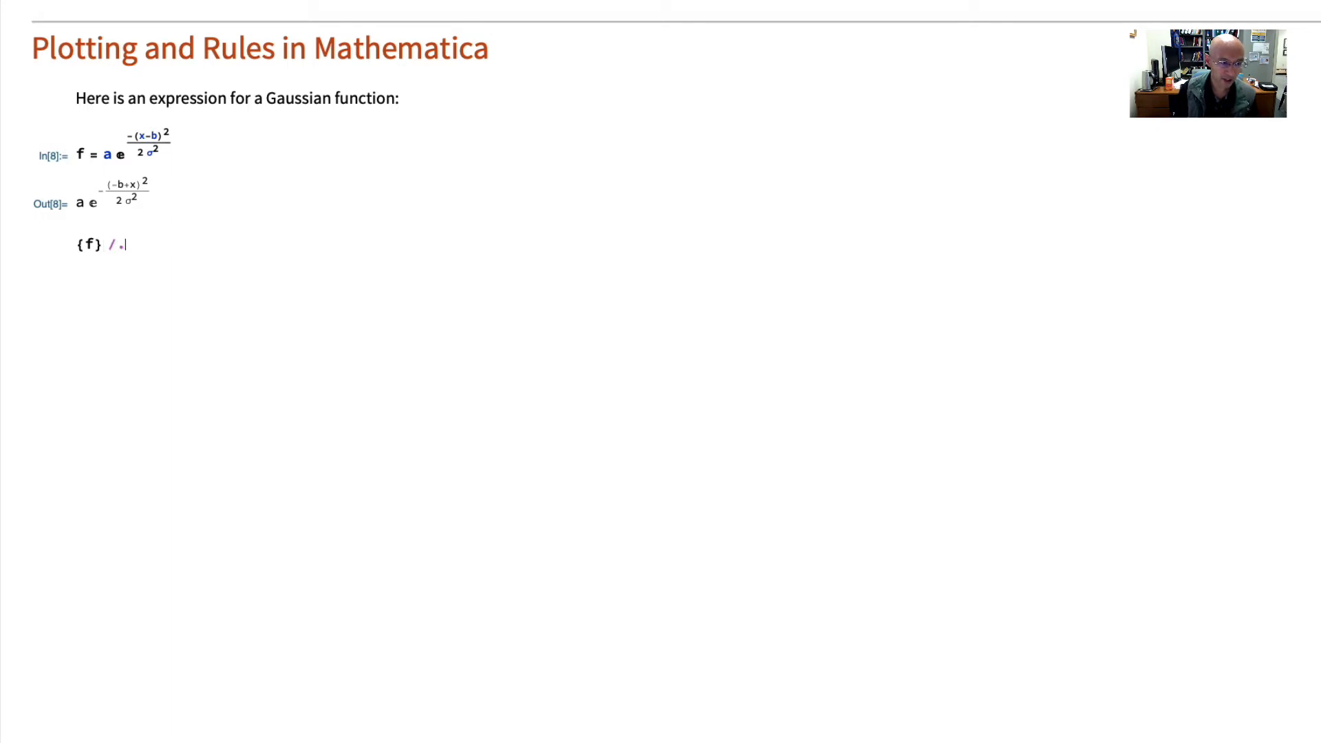
type("{")
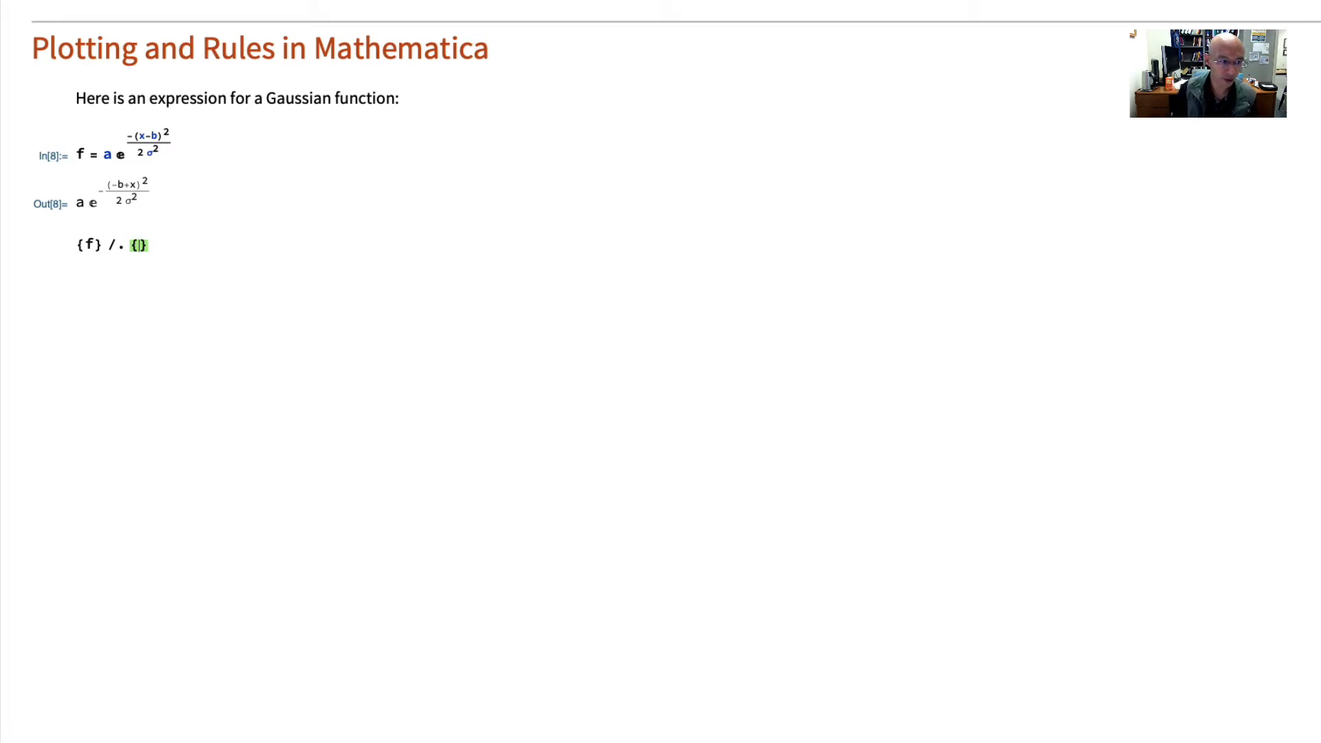
type("a")
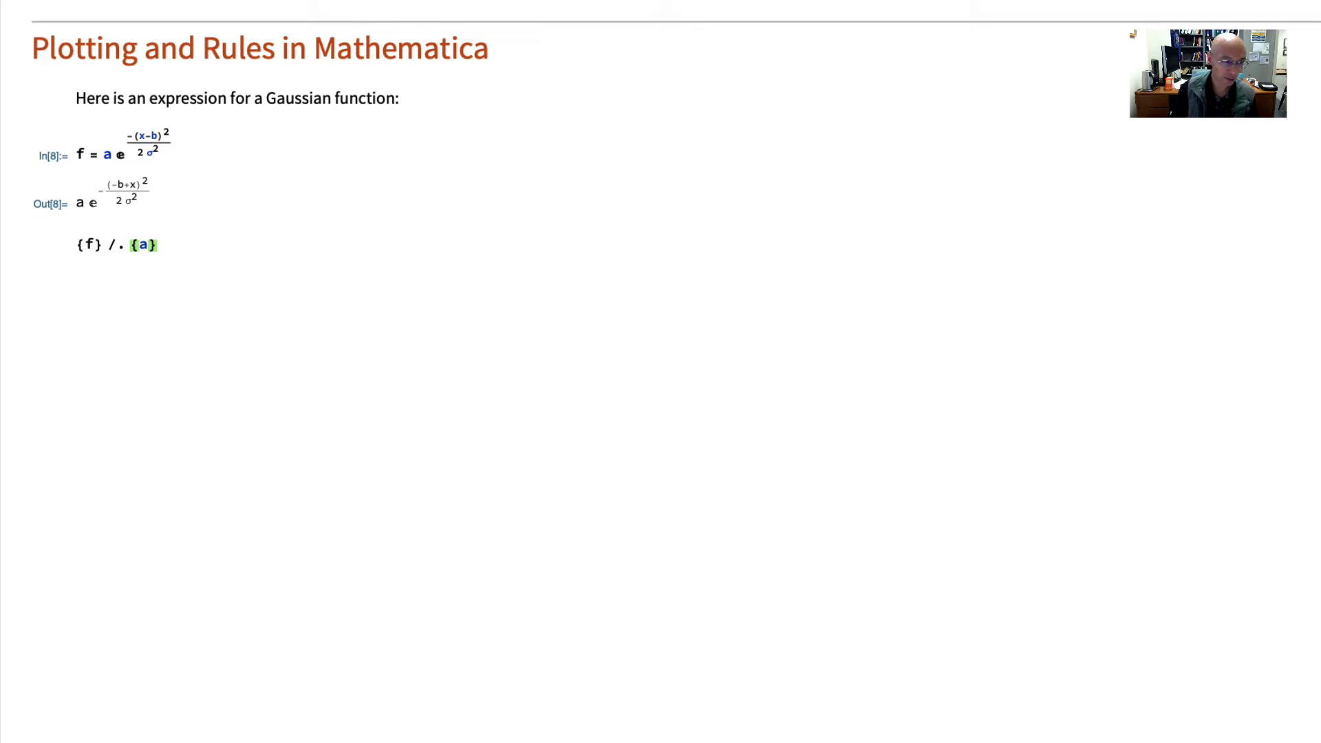
type("->")
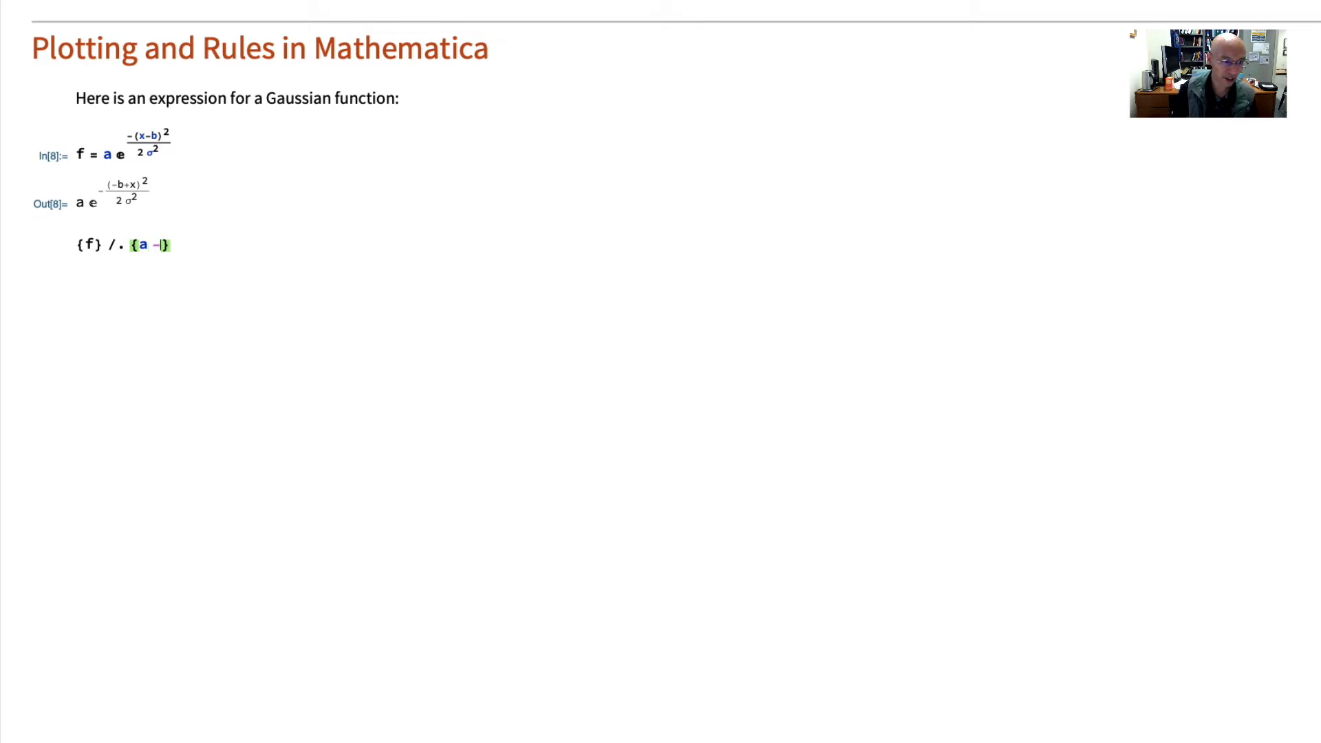
type(">")
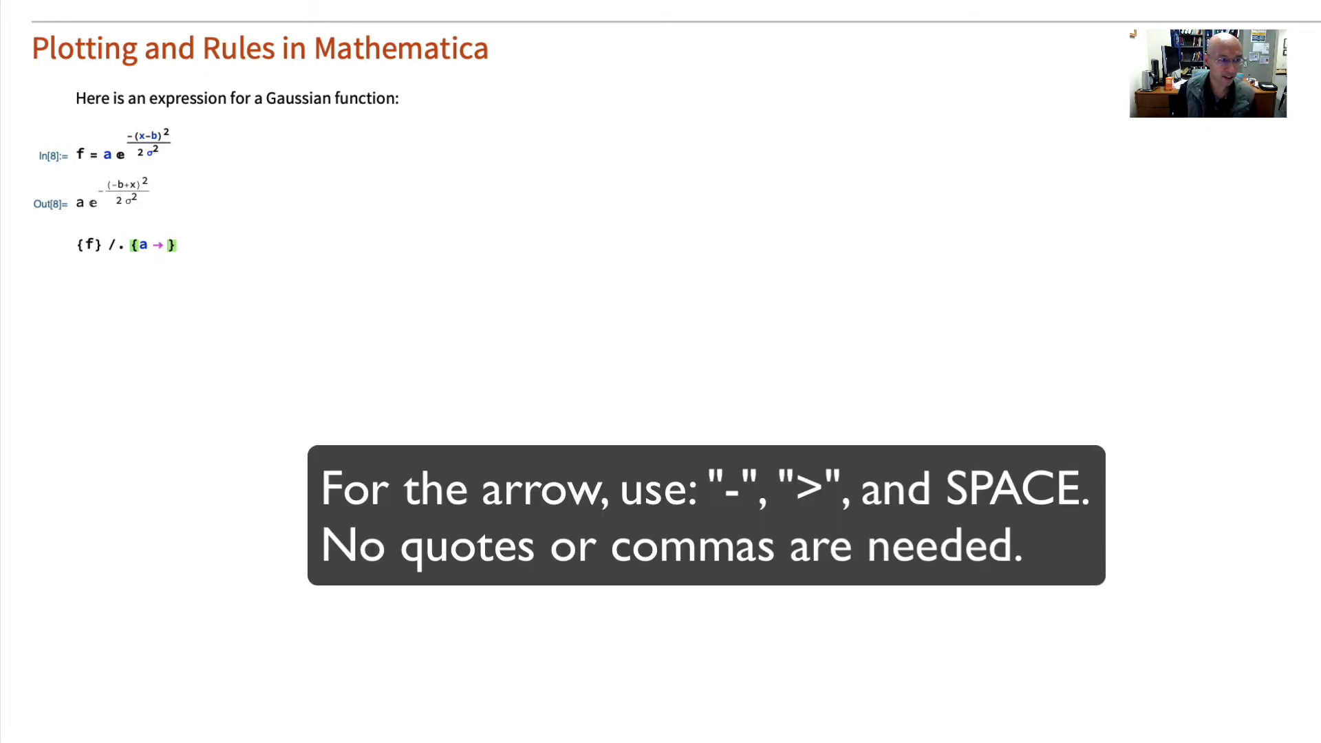
type("1,")
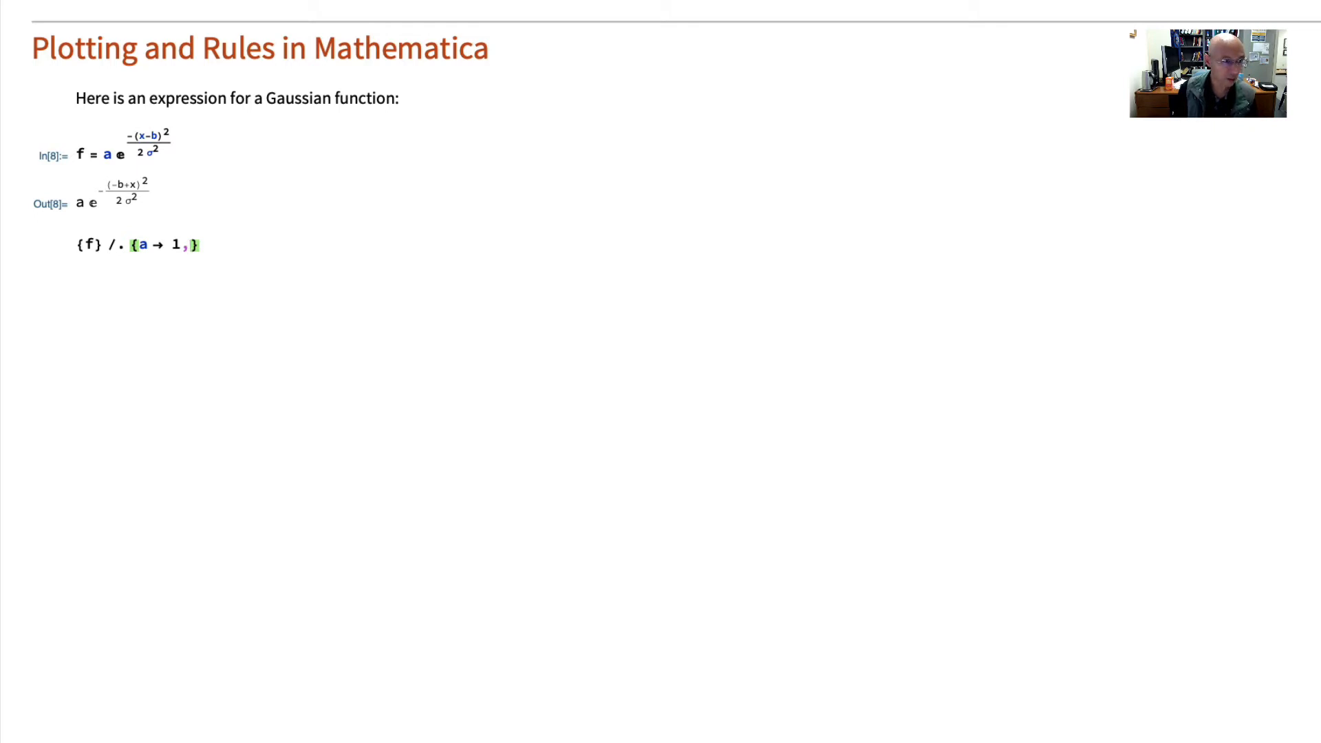
type("b -> 1/2")
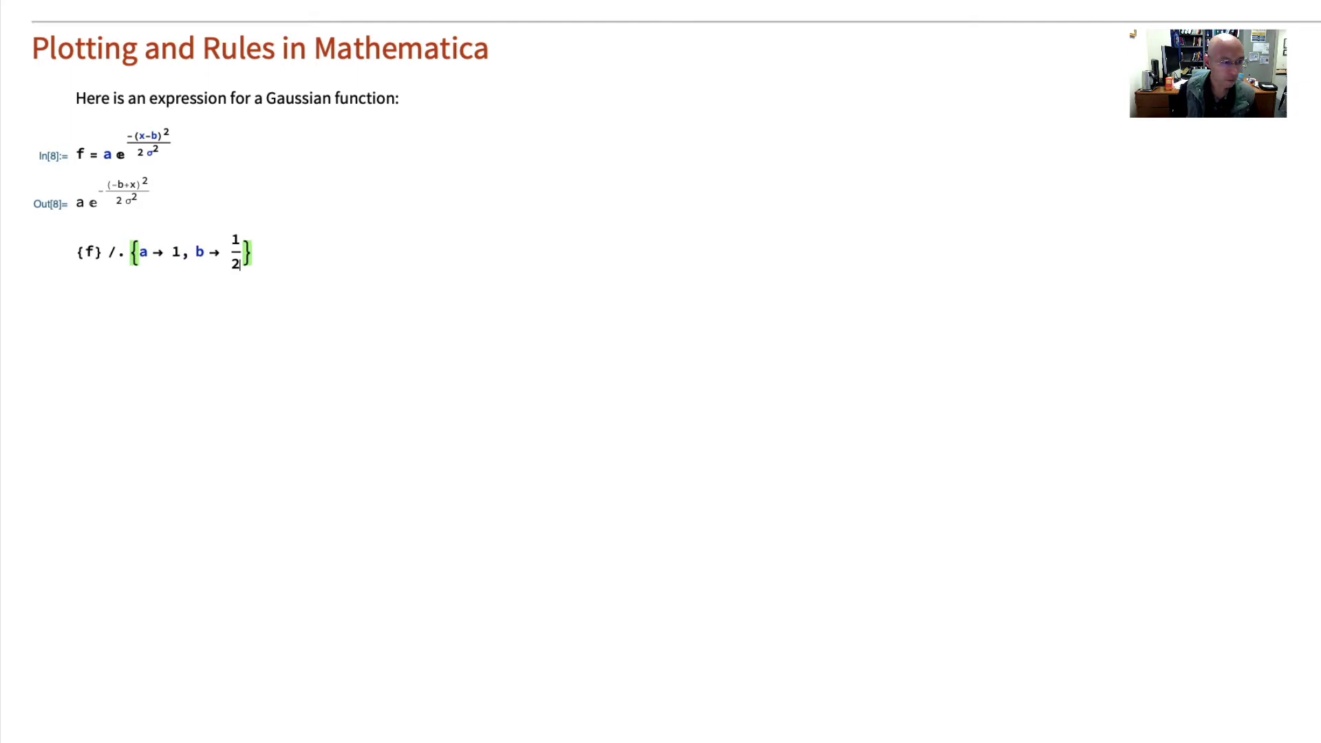
type(", σ → 1")
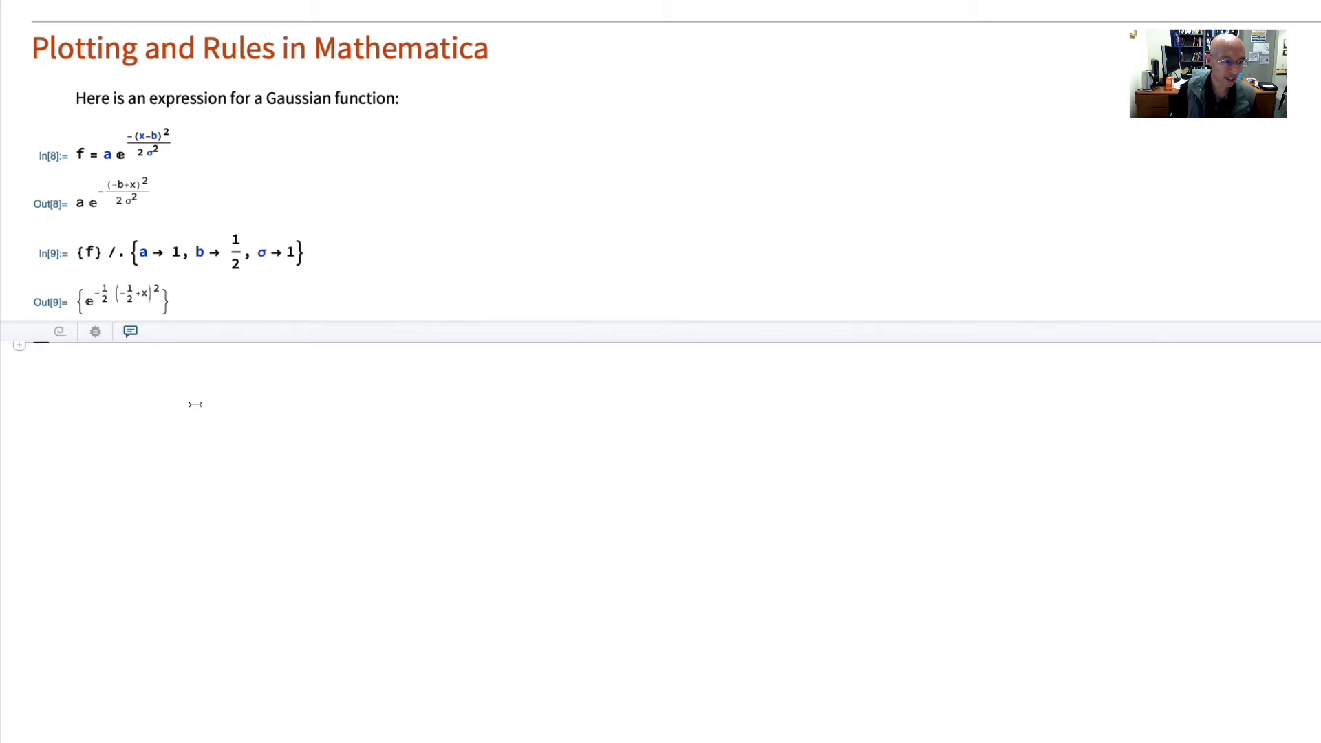
- Plot the substituted Gaussian over x from -3 to 3, with axes labelled x and f
type("Plot[{f} /. {a → 1, b → 1/2, σ → 1},")
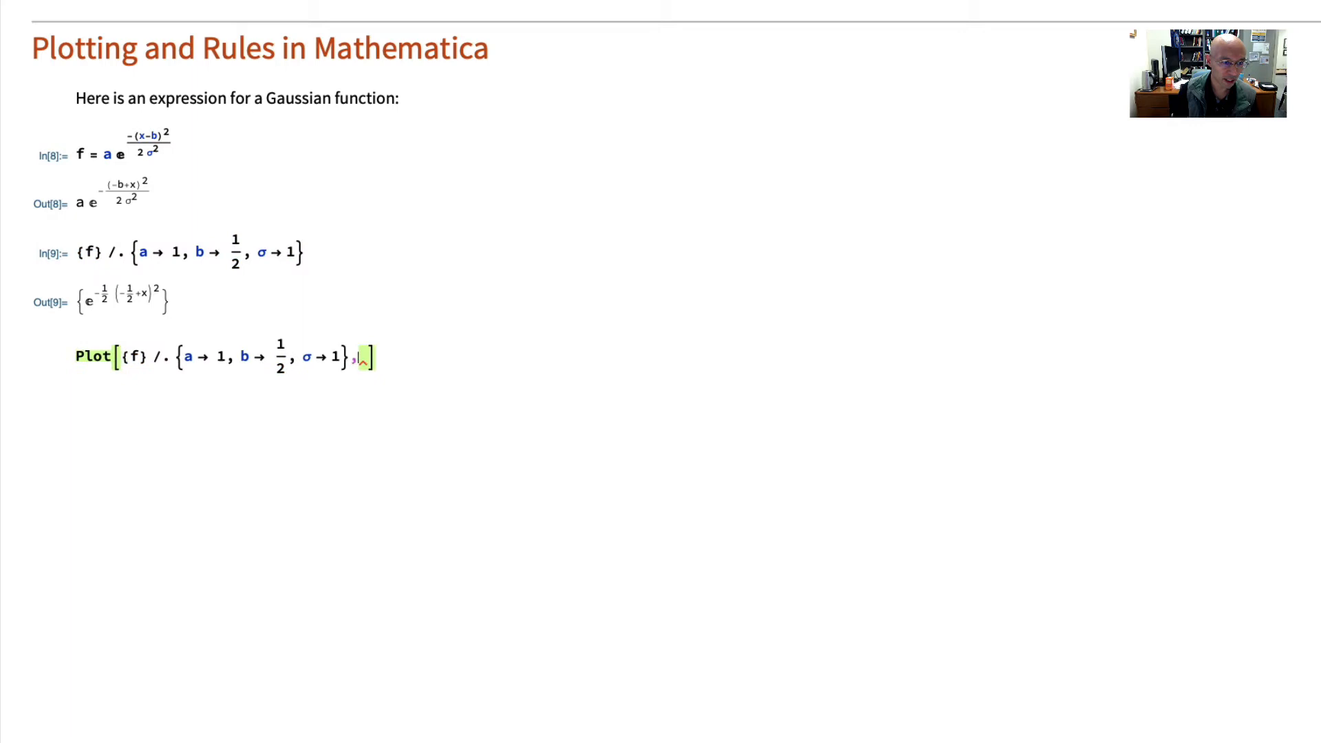
type("{}")
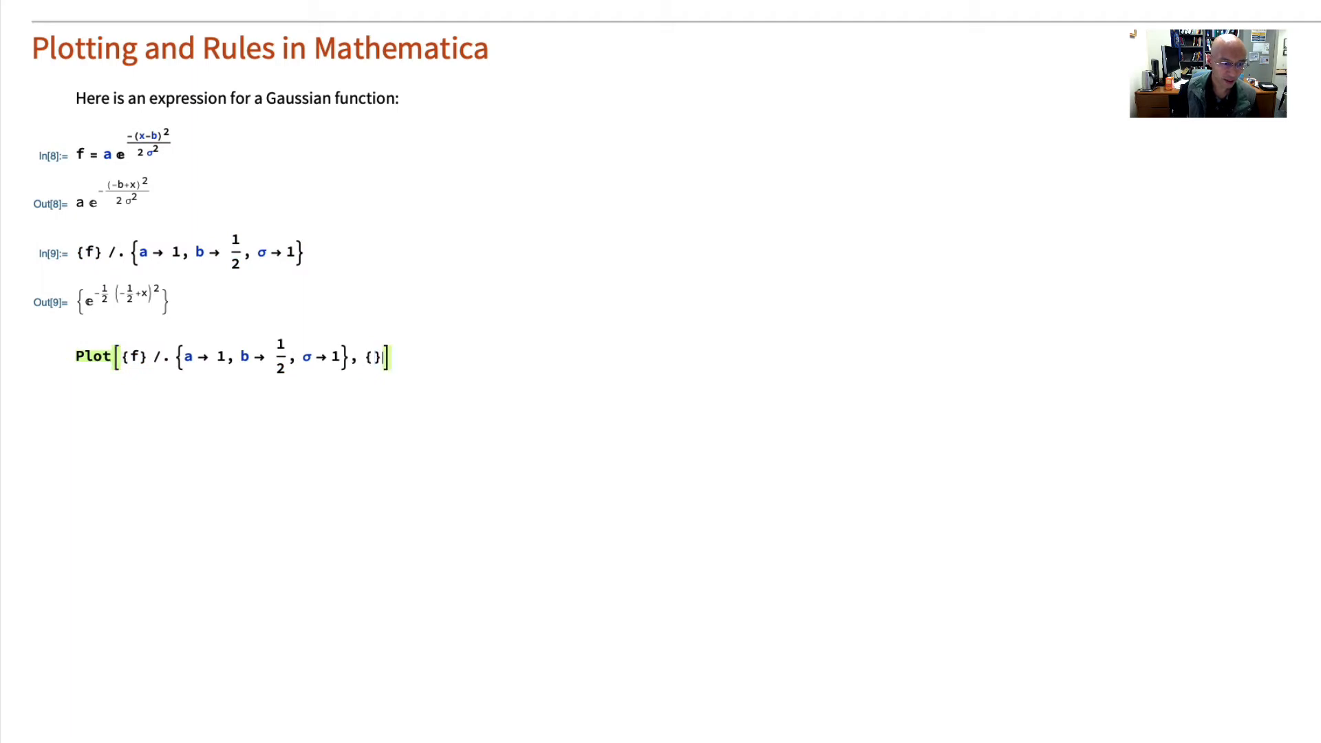
type("x")
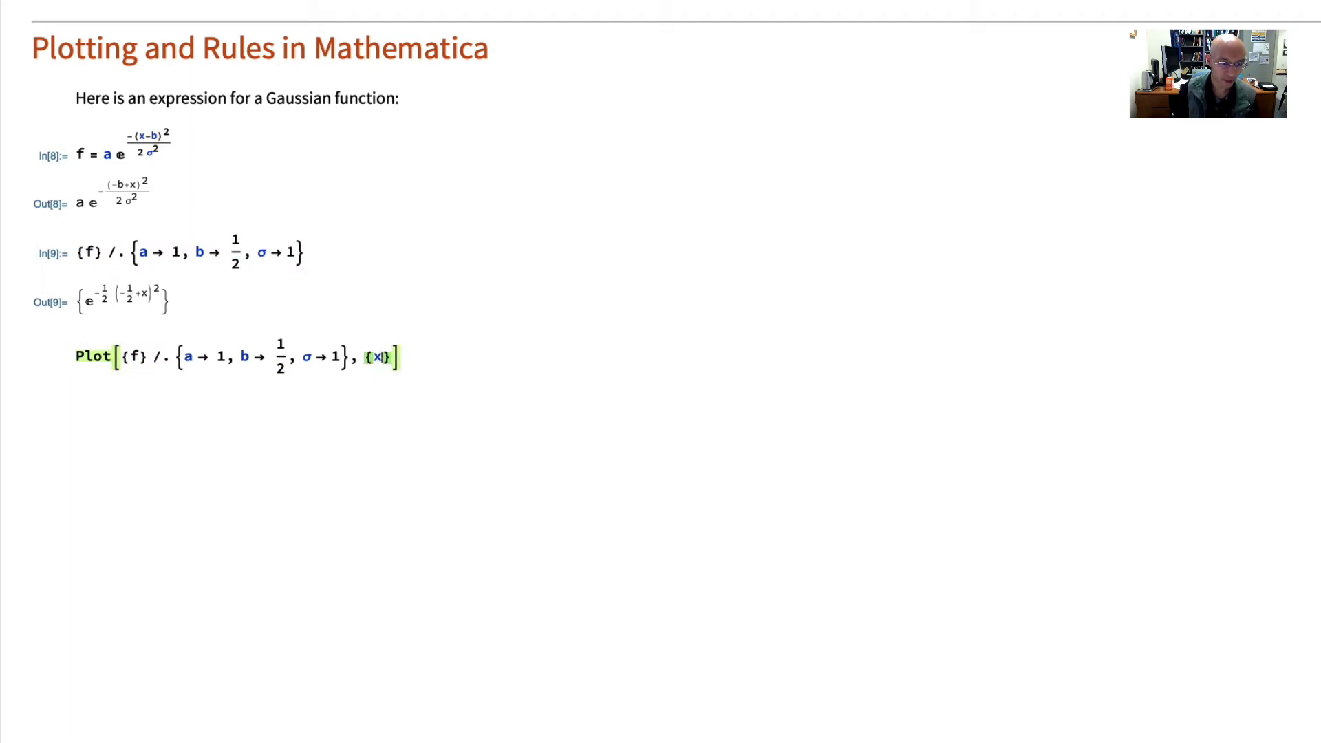
type(",")
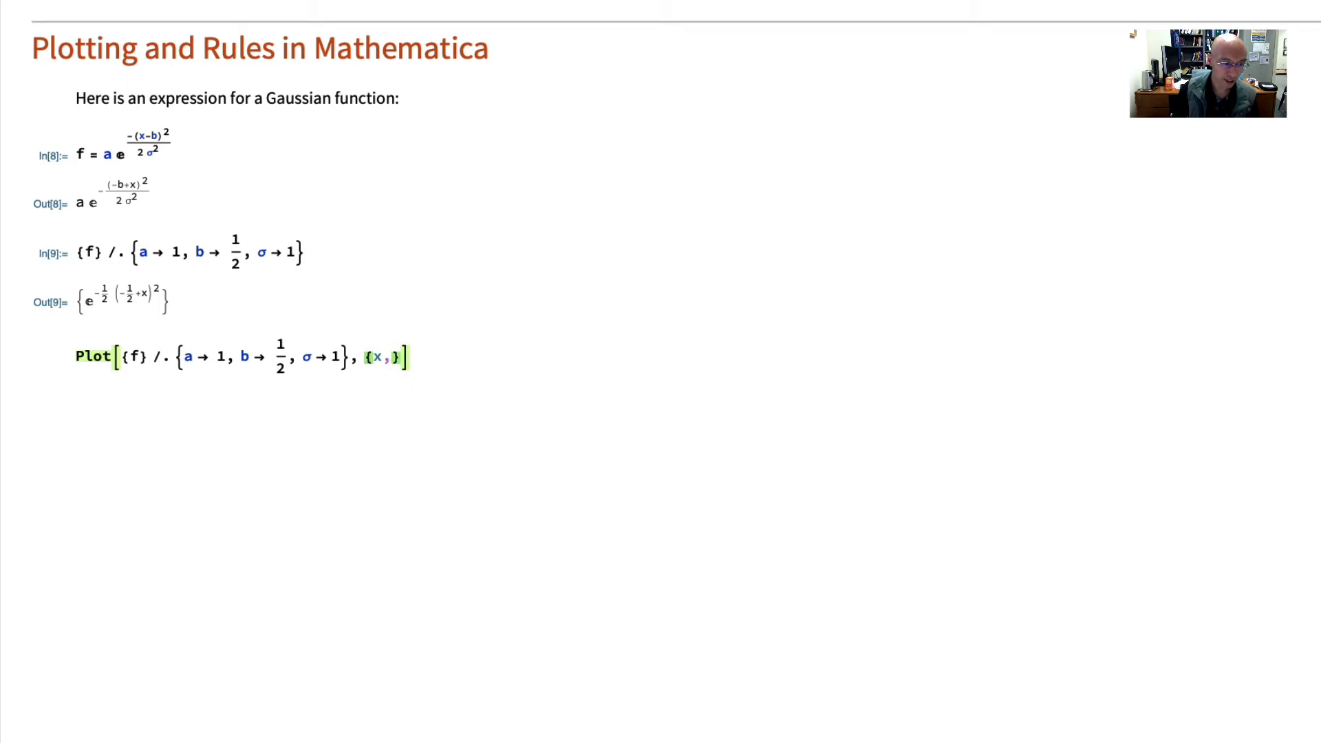
type("-3, 3")
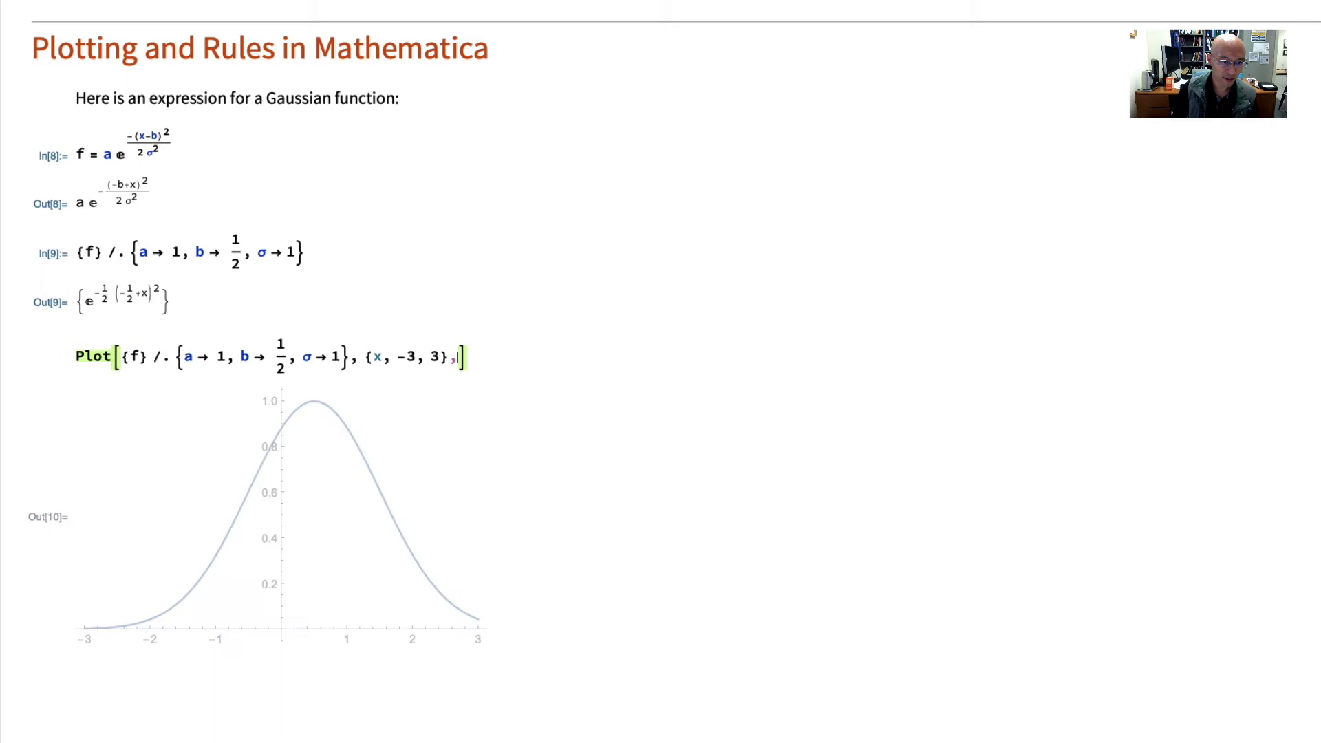
type("AxesLabels ->")
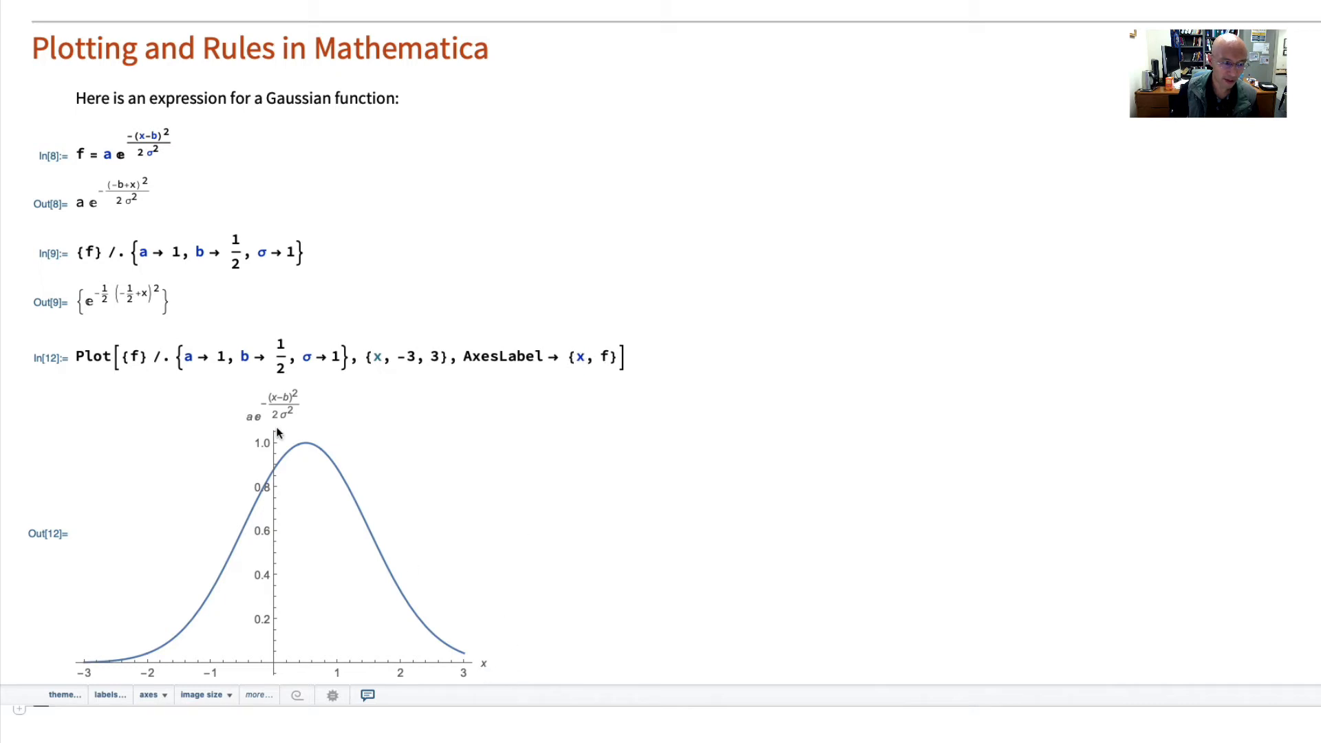
mouse_move(640, 508)
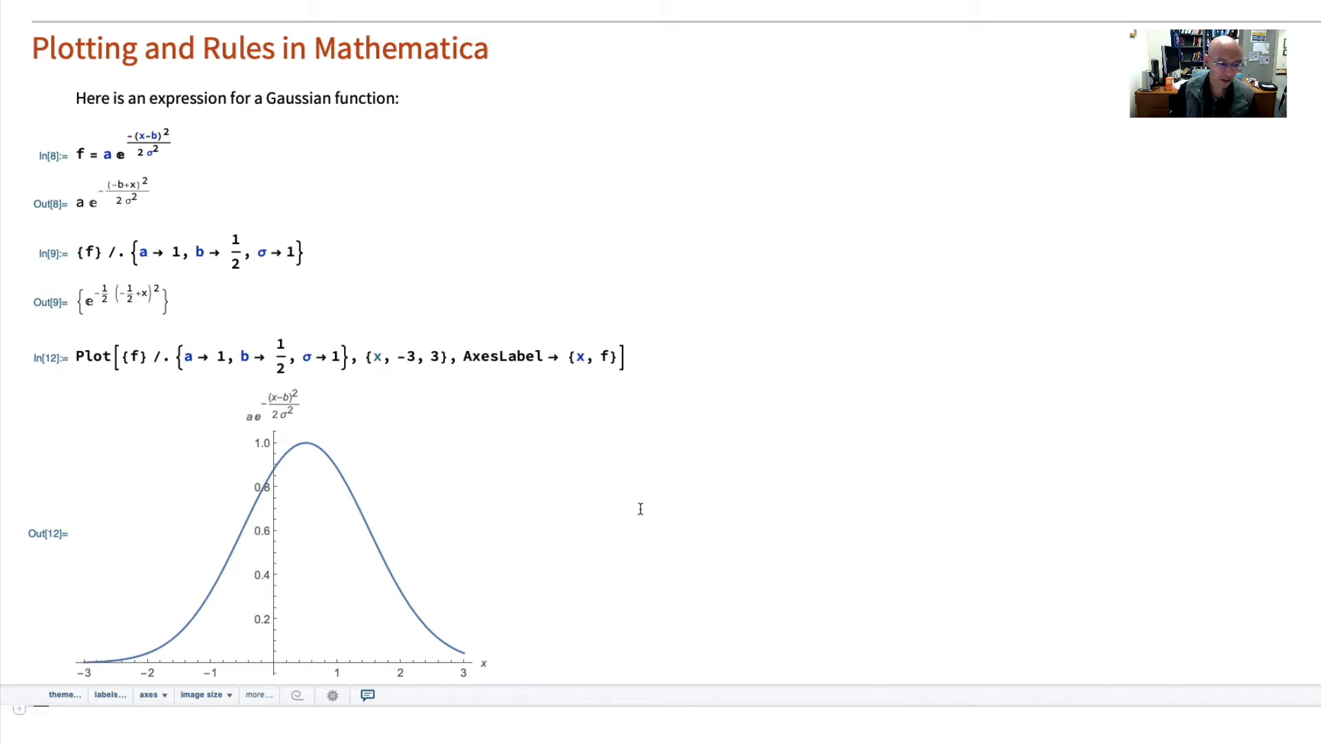
mouse_move(639, 635)
type("f = a e^(-(x-b)^2/(2 σ^2))")
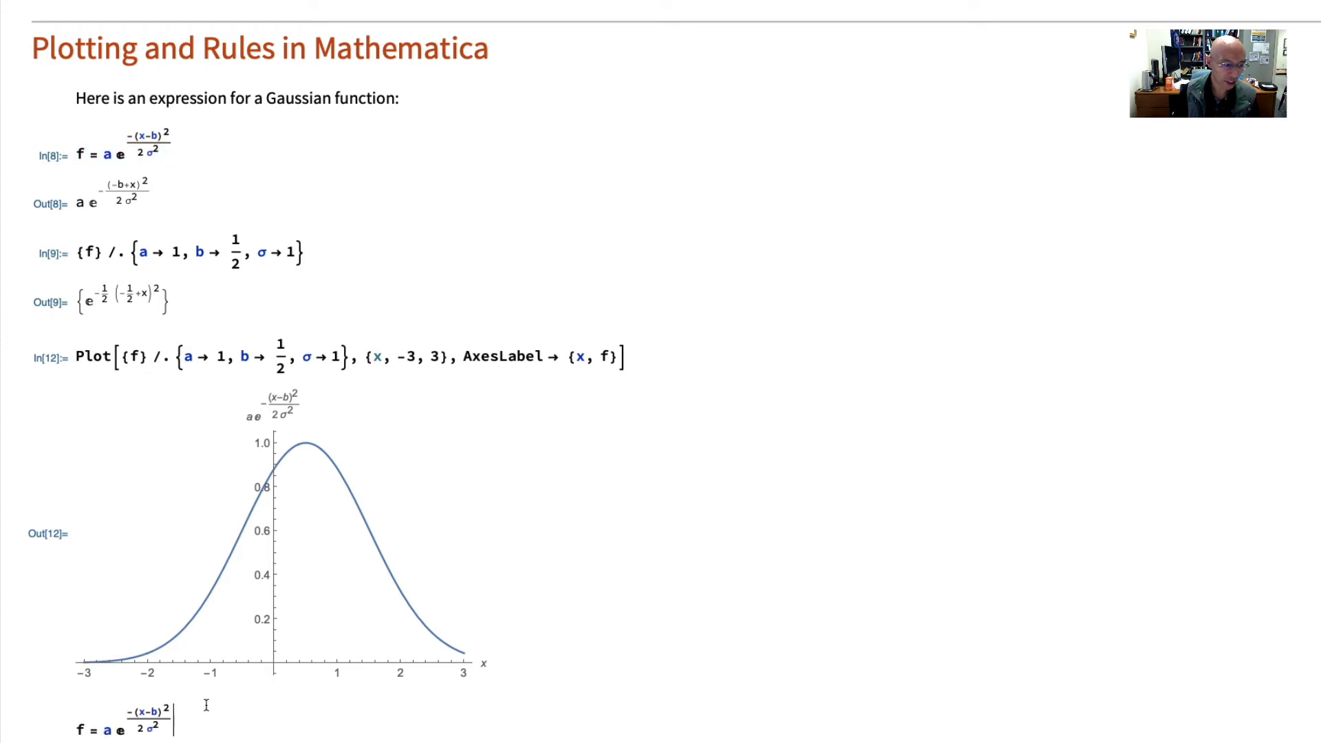
- Define and evaluate g = a E^(-(x-b)^2/(2(1+t)^2)), then start a Plot[] input
scroll("down", 3)
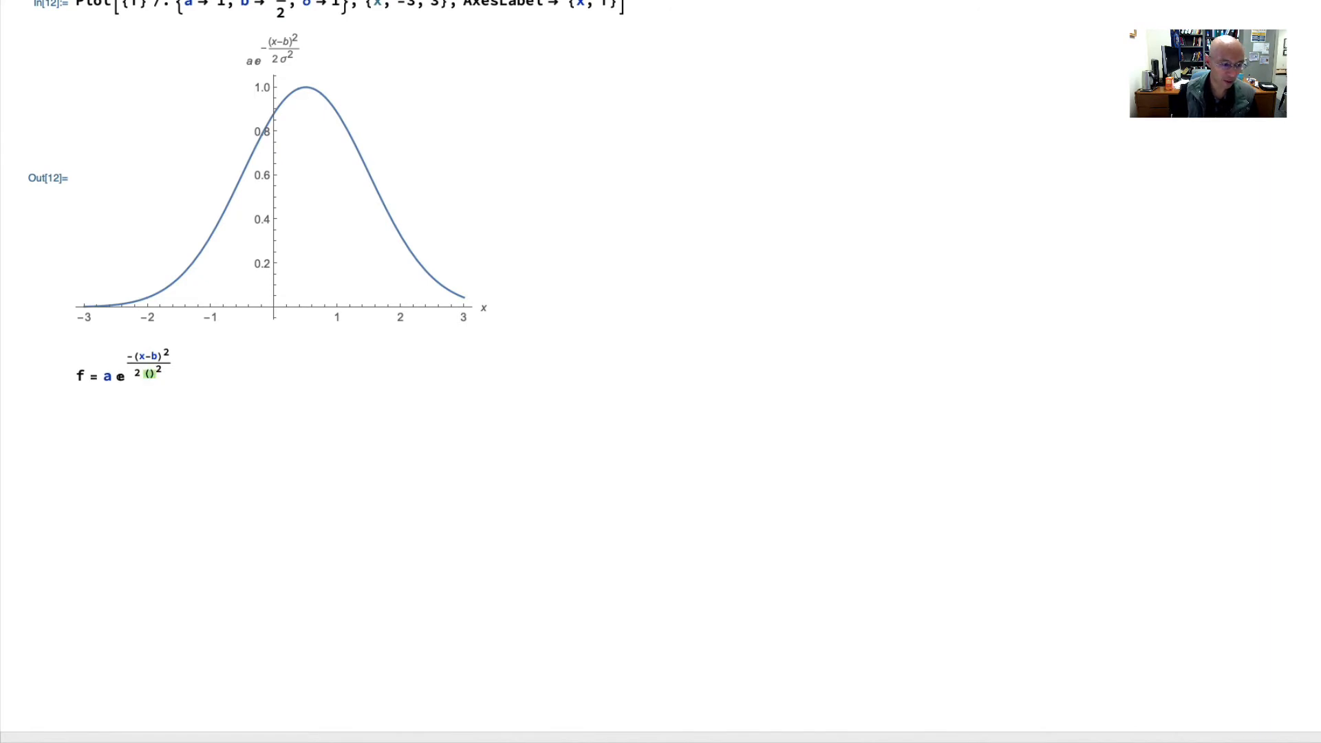
type("1+t")
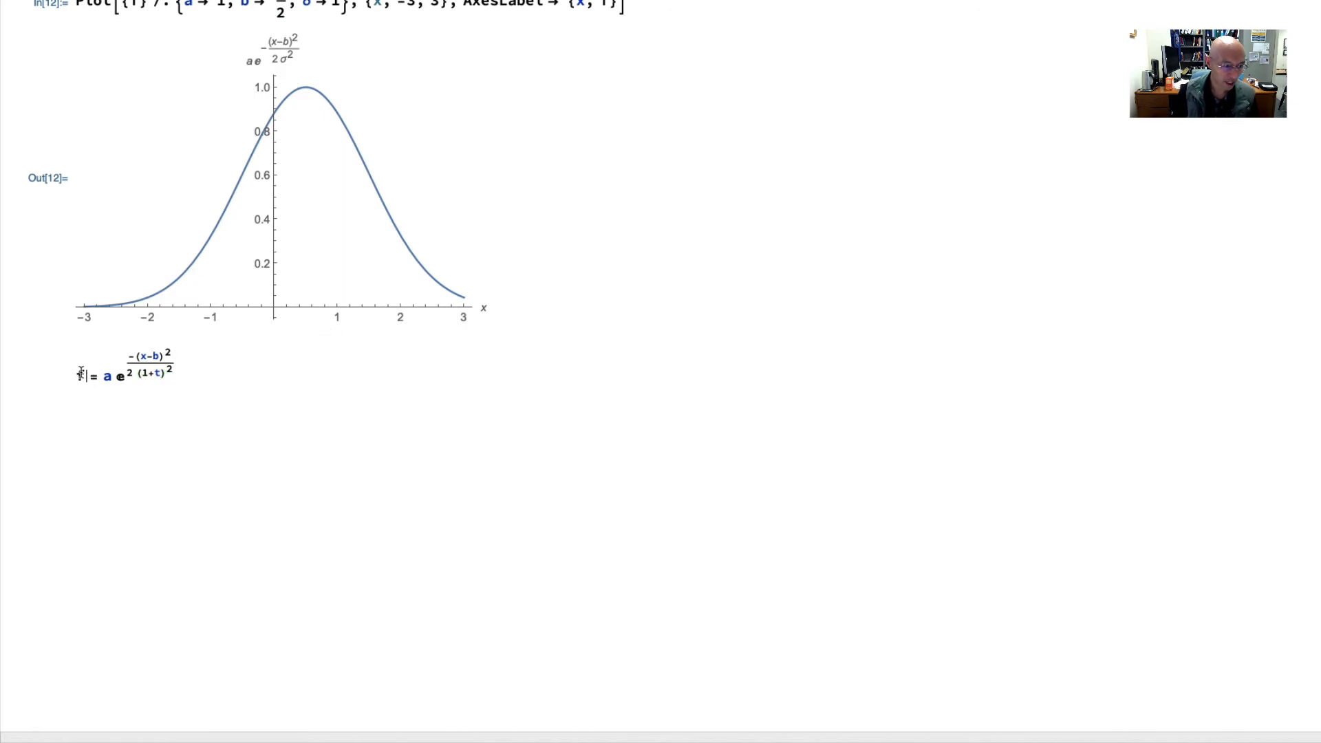
type("g")
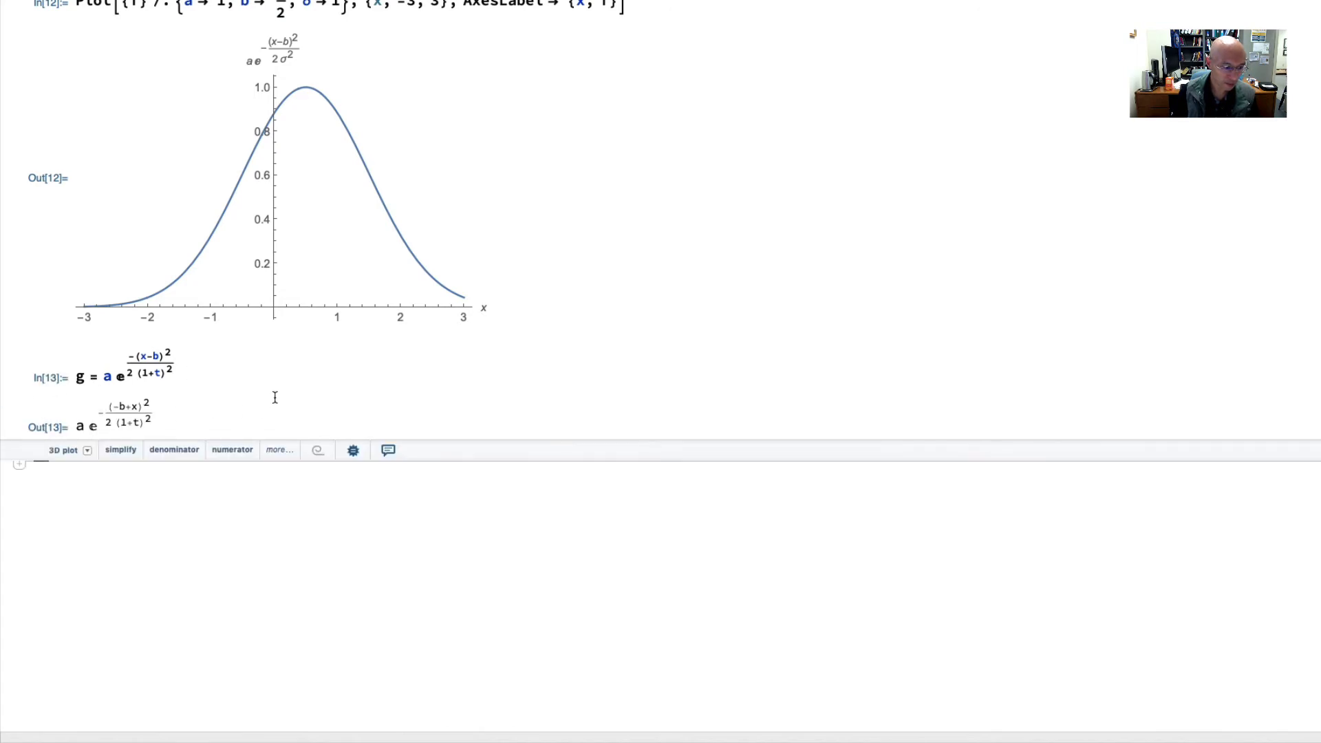
mouse_move(309, 316)
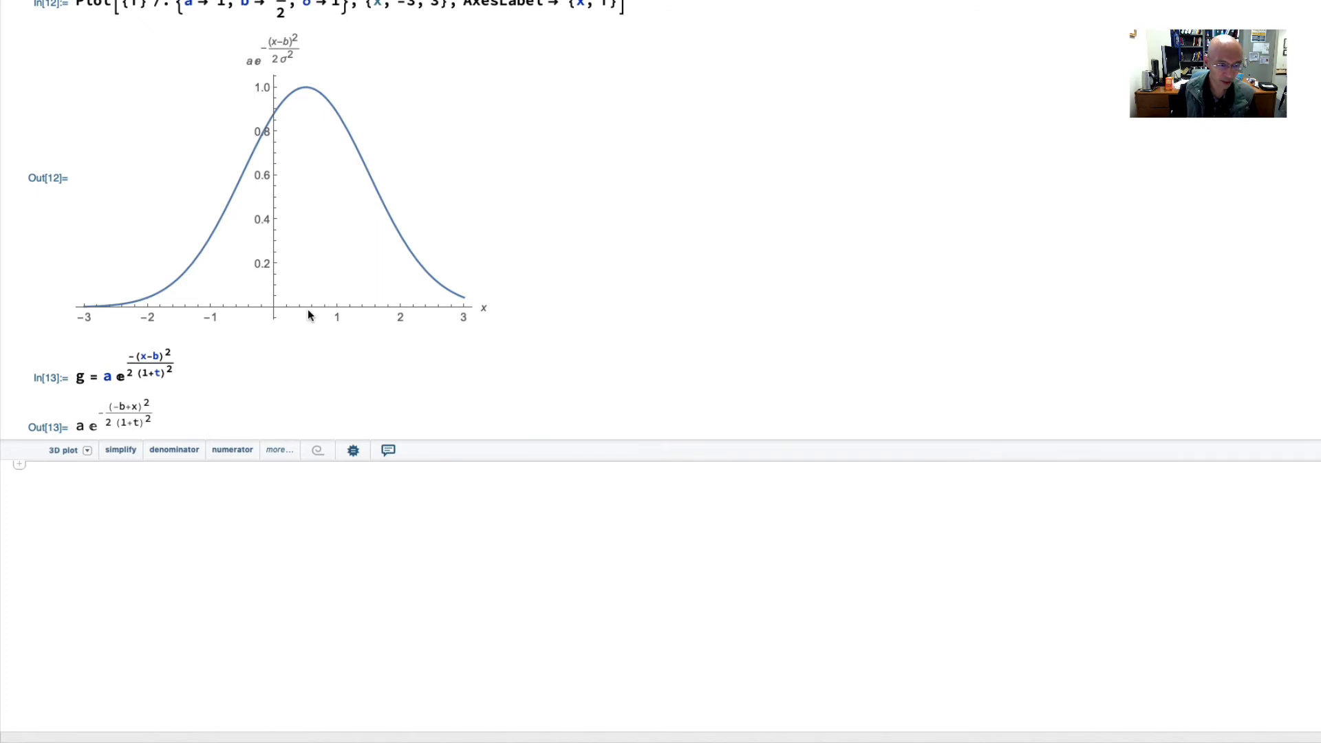
mouse_move(214, 324)
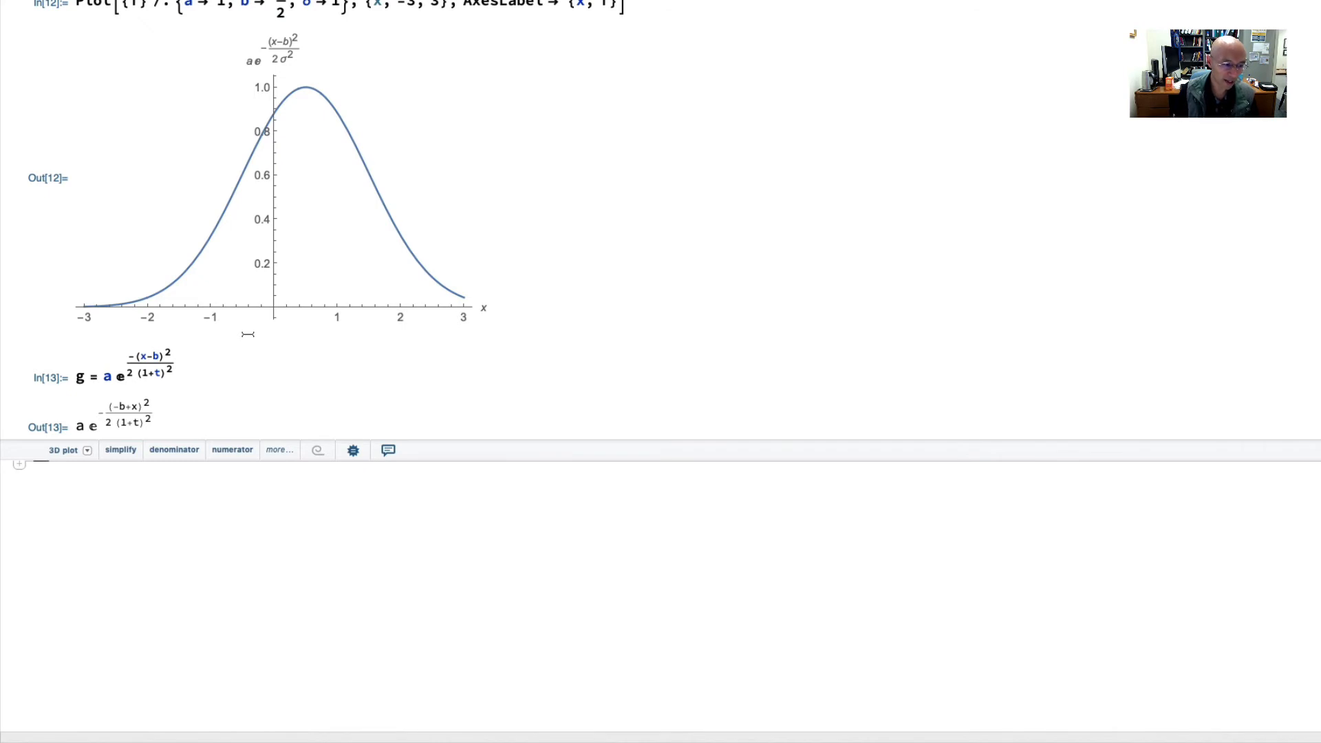
mouse_move(153, 348)
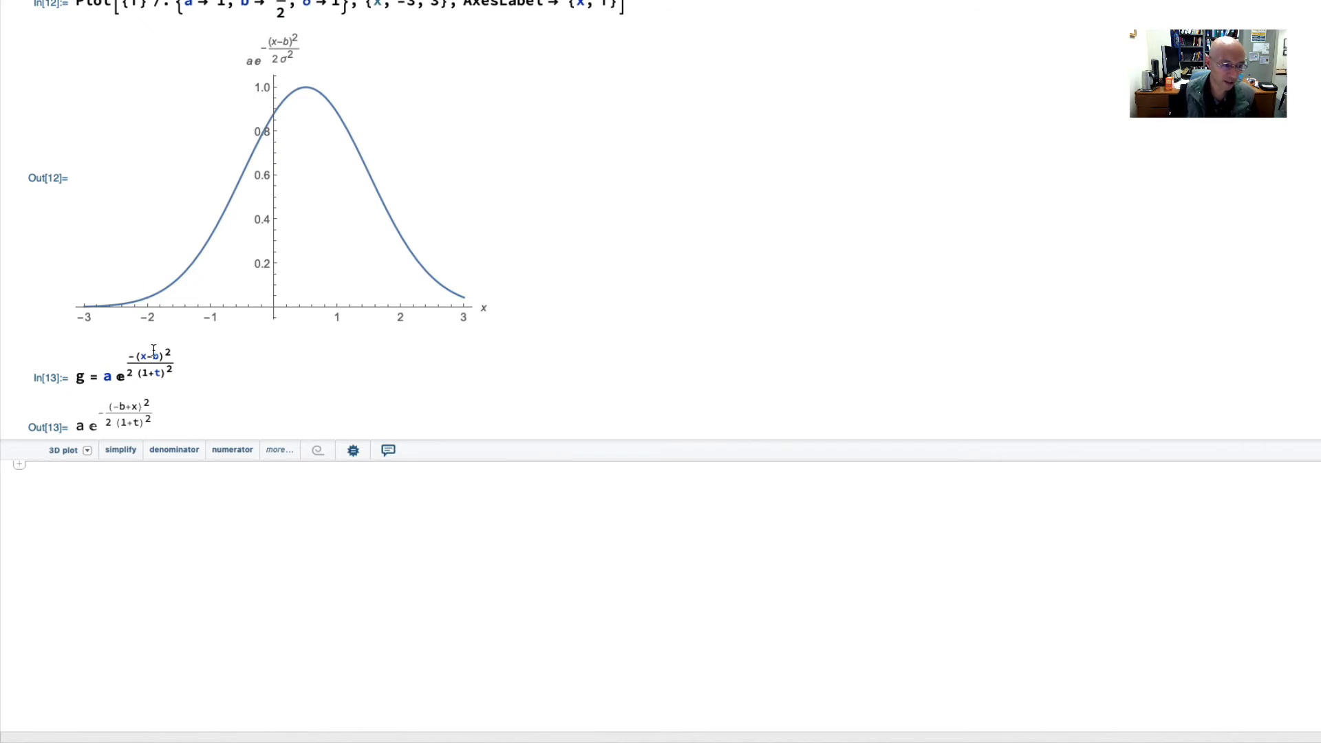
mouse_move(209, 123)
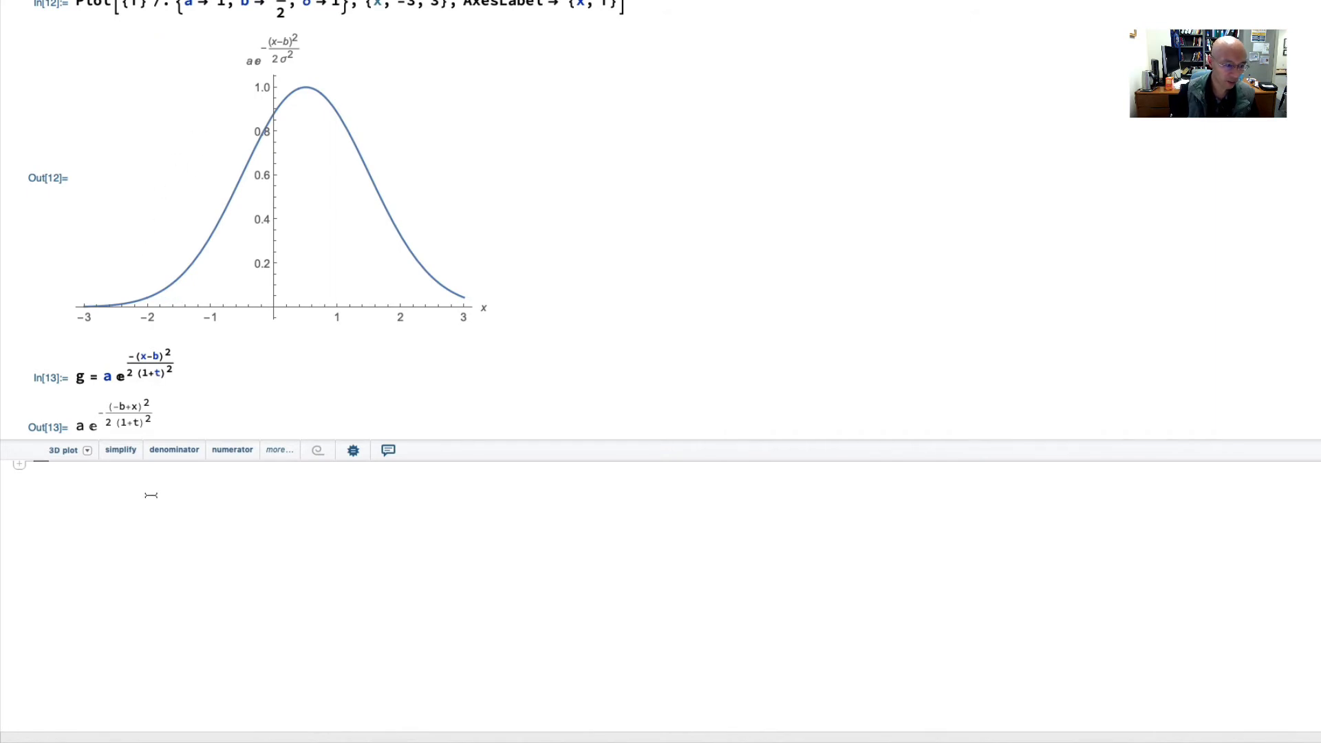
type("Plot[")
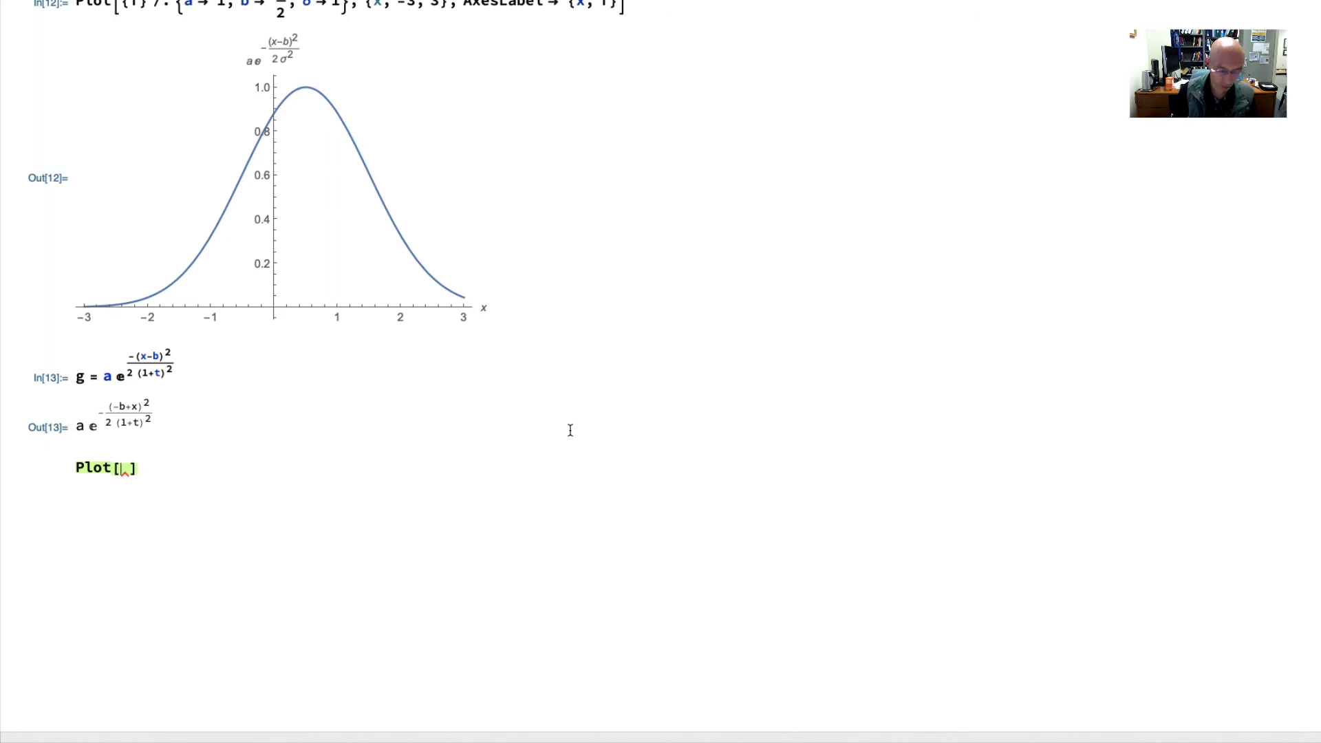
- Enter Plot[{exp1, expr2}, {x, -3, 3}] with placeholder expressions, unevaluated
type("{}")
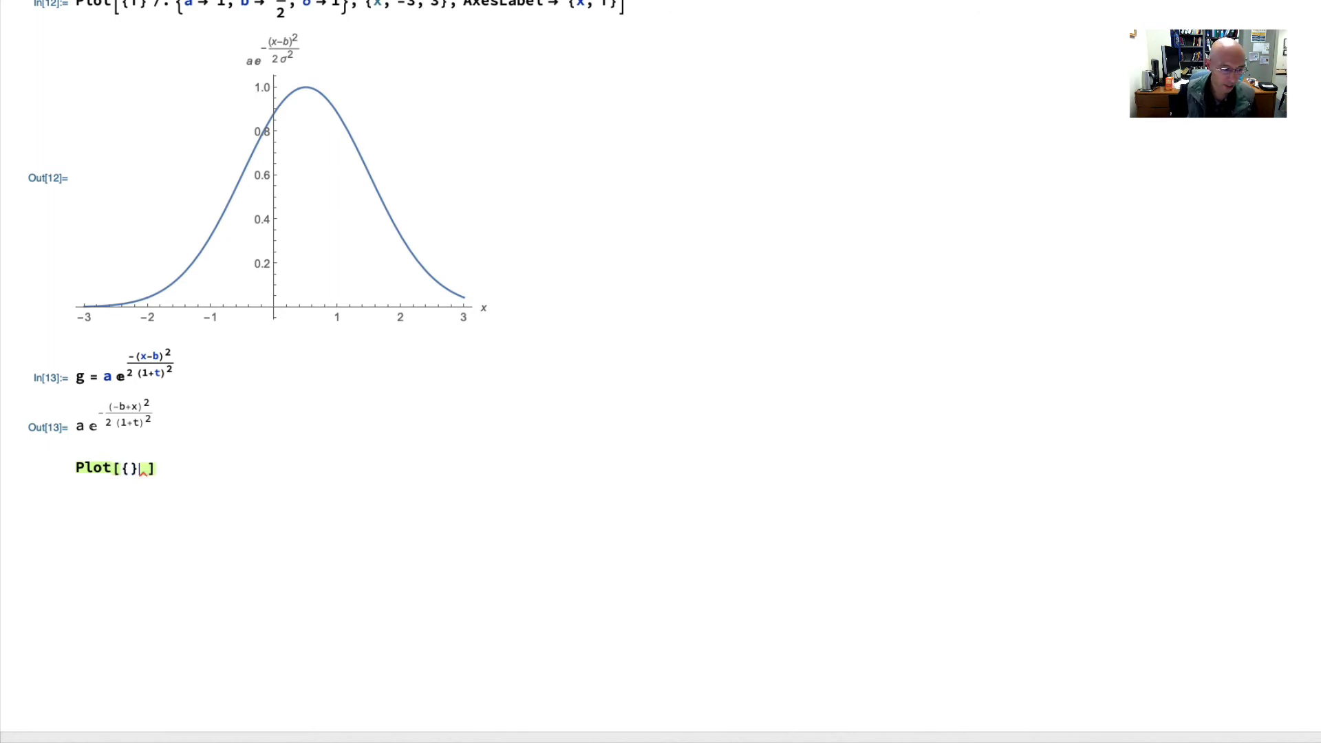
type("exp")
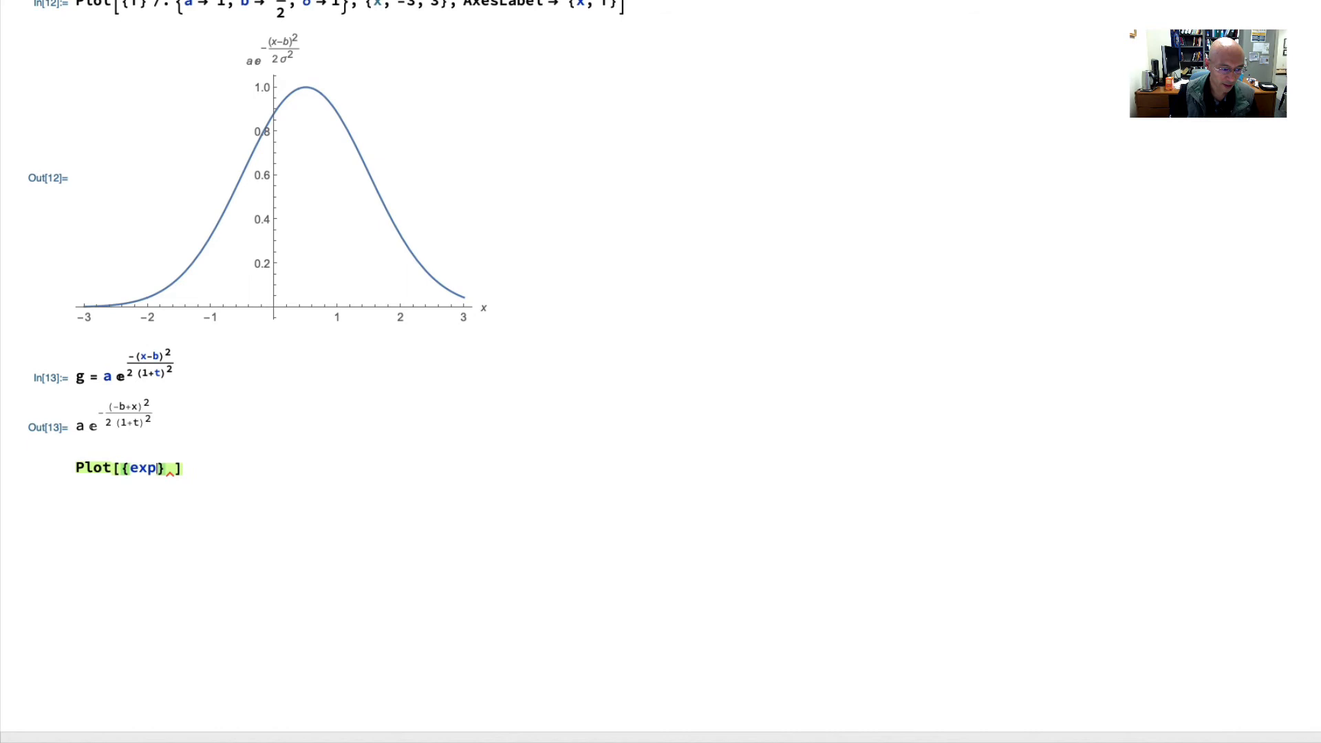
type("1, expr2}, {")
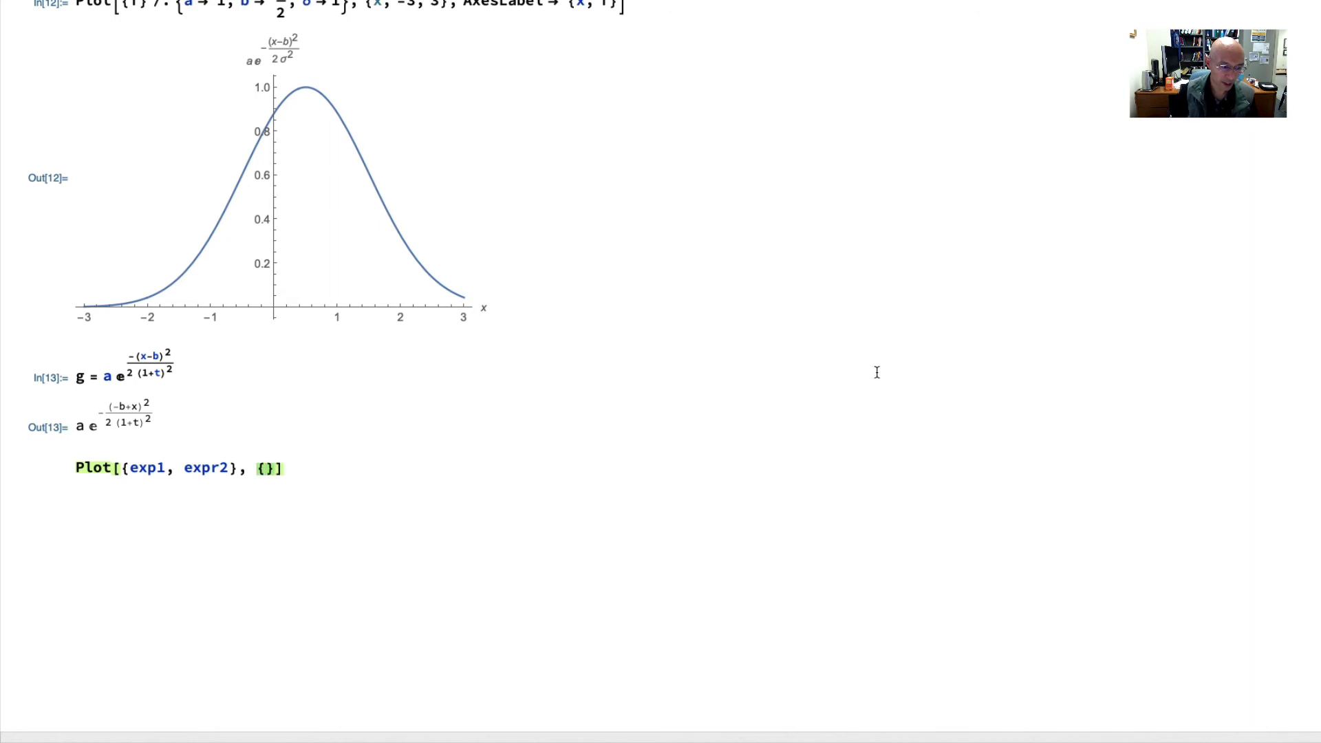
type("x,")
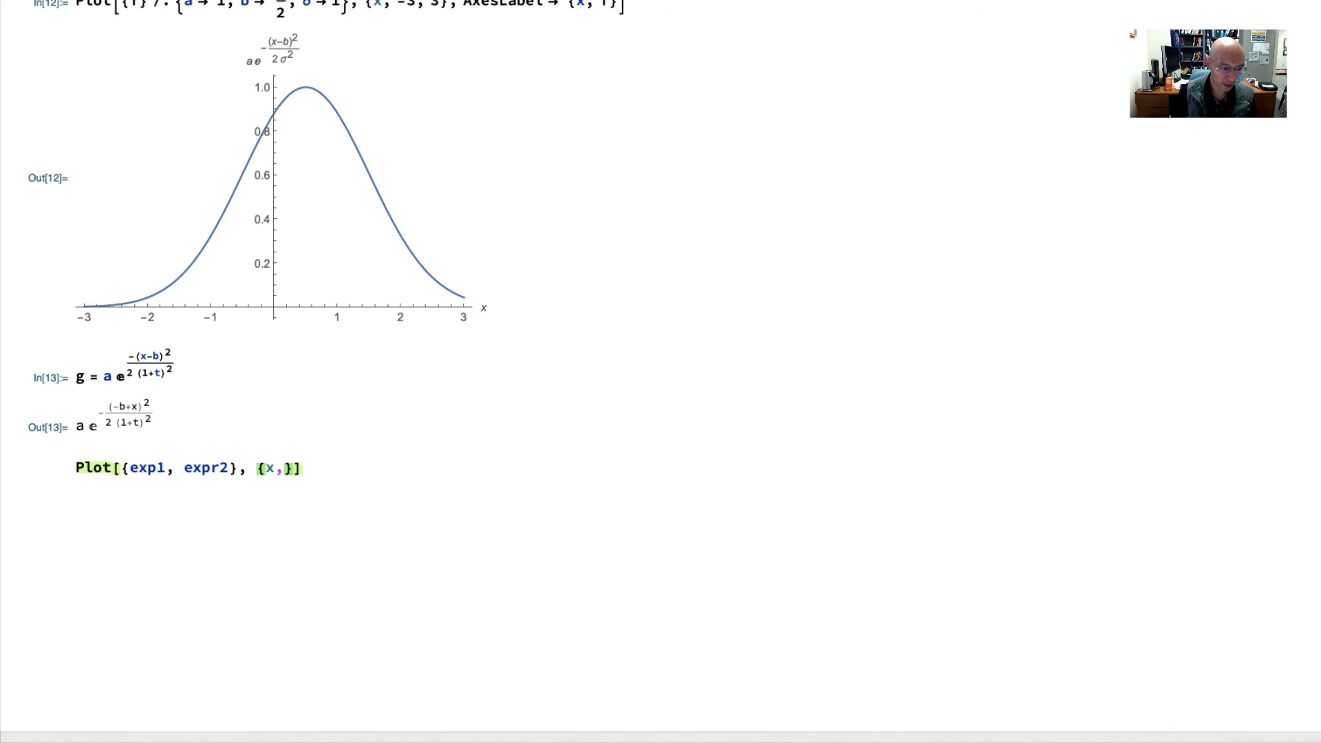
type("-3, 3")
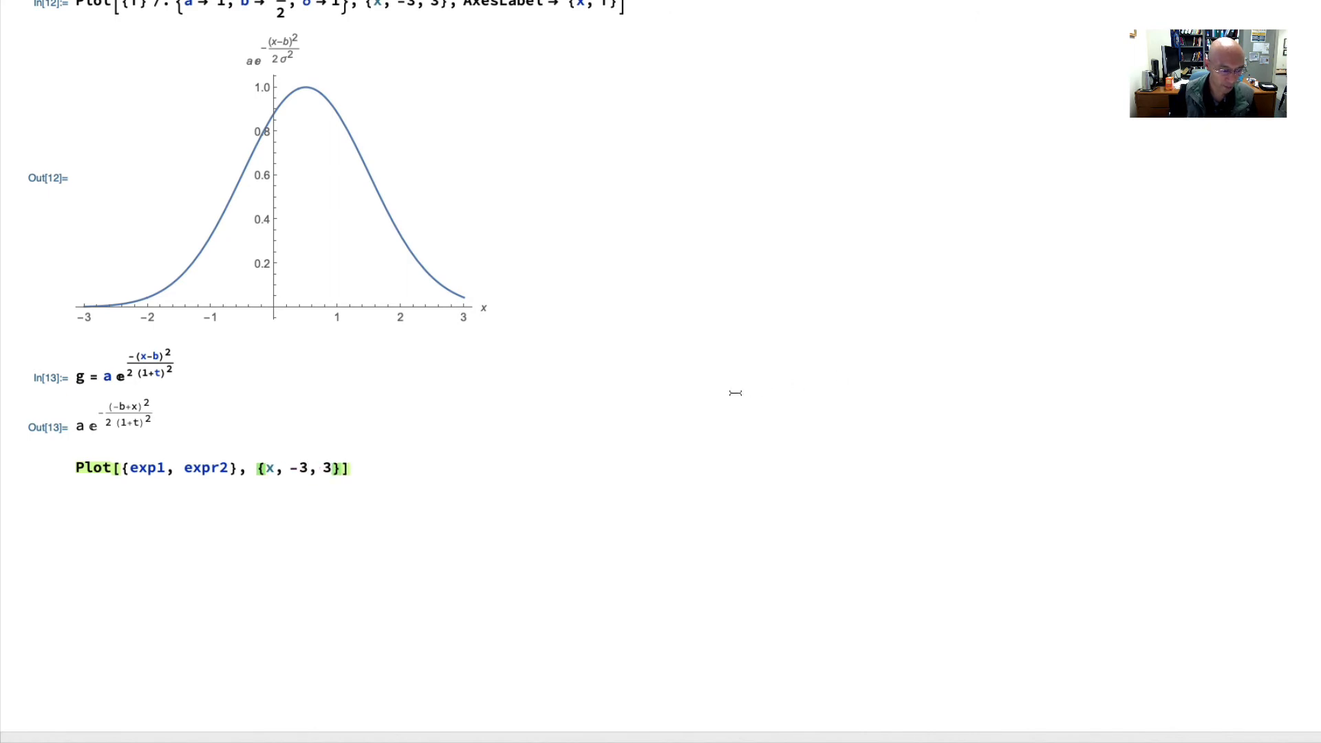
- Replace the placeholders with {g} /. {a -> 1, b -> 1/2} at t -> 0 and t -> 1
double_click(149, 468)
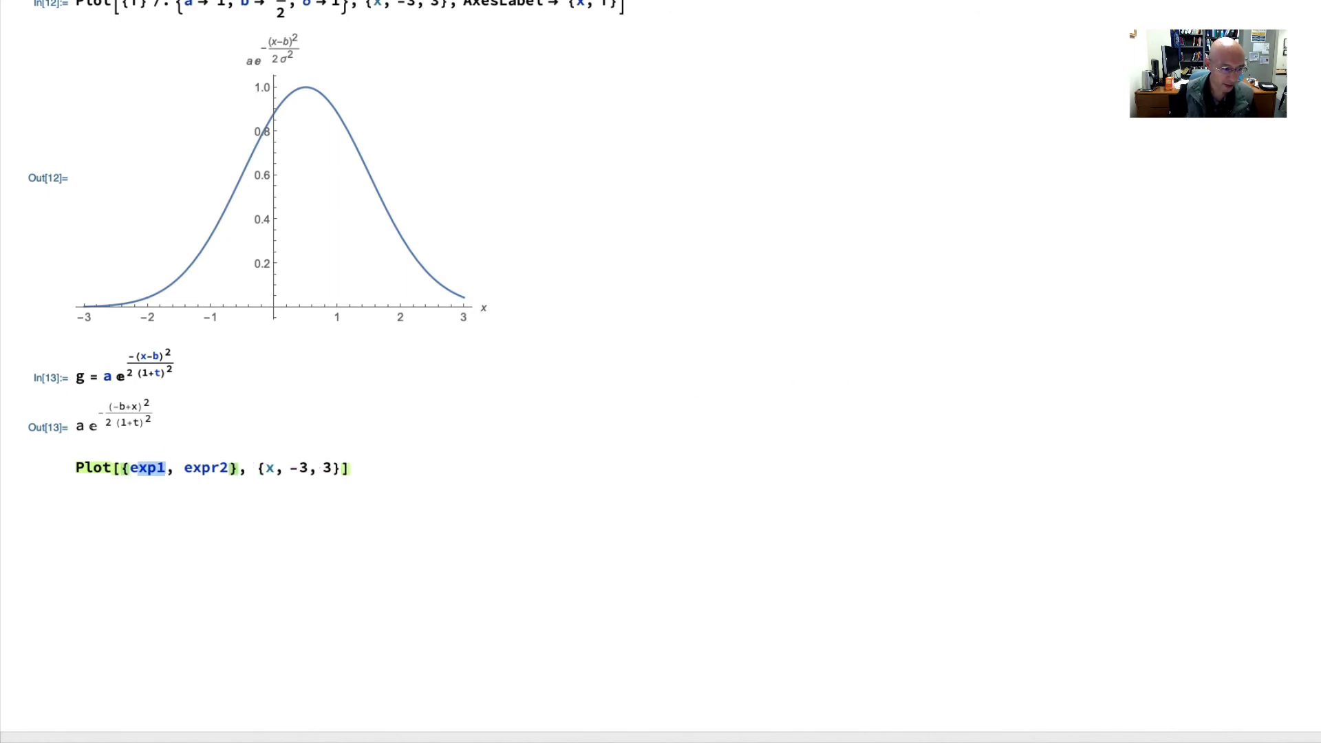
type("{}")
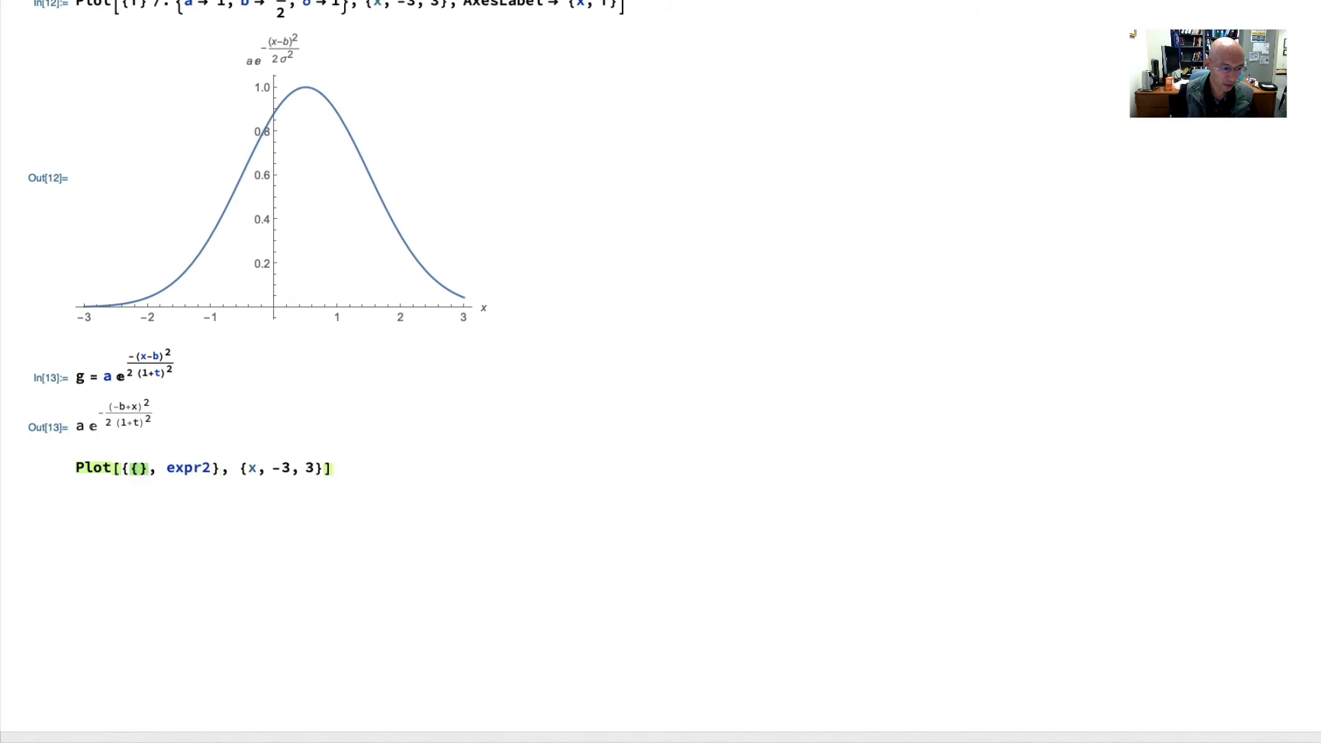
type("g")
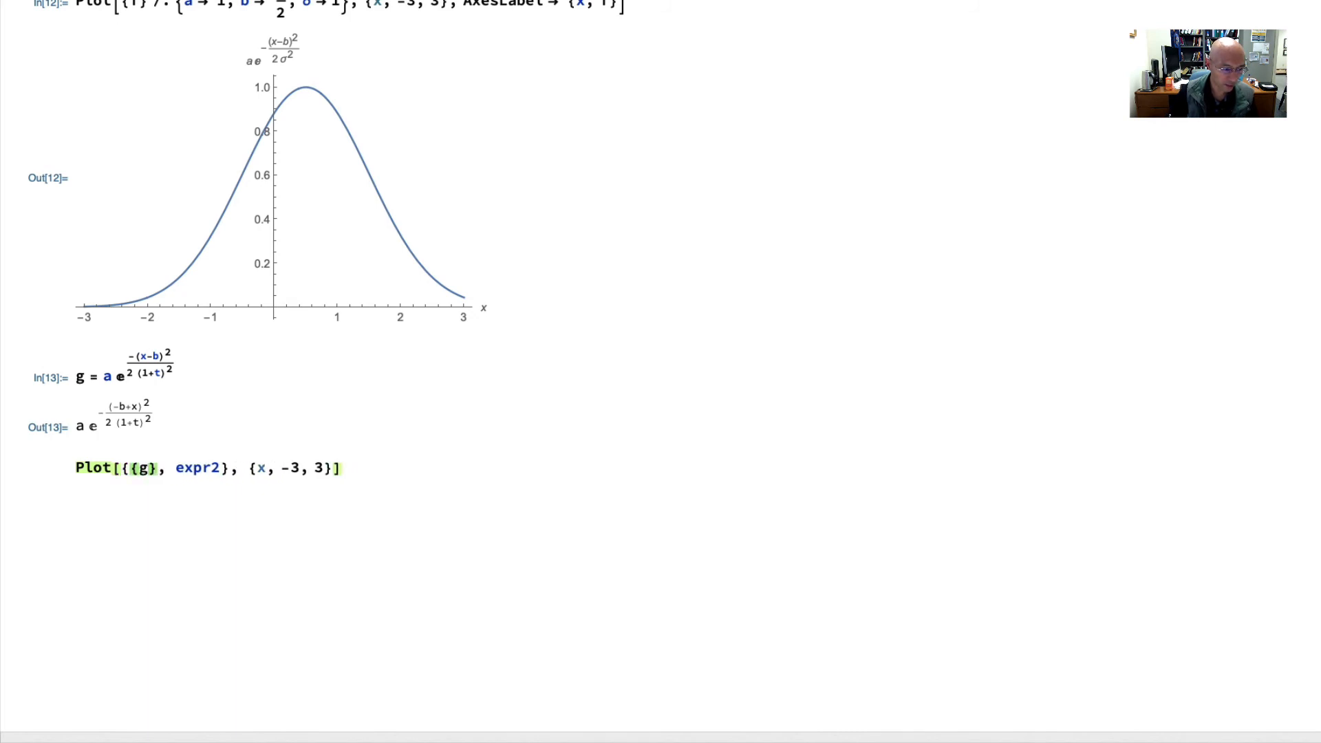
type("/. {}")
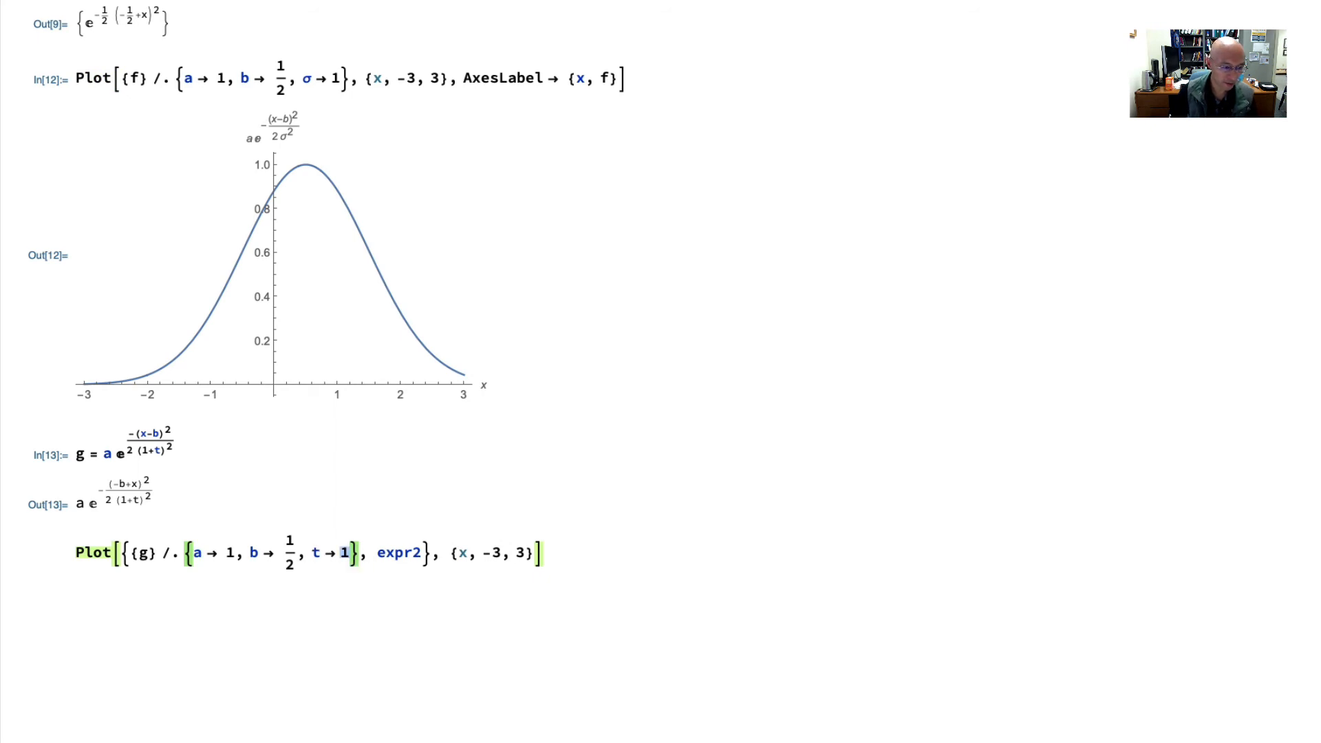
type("0")
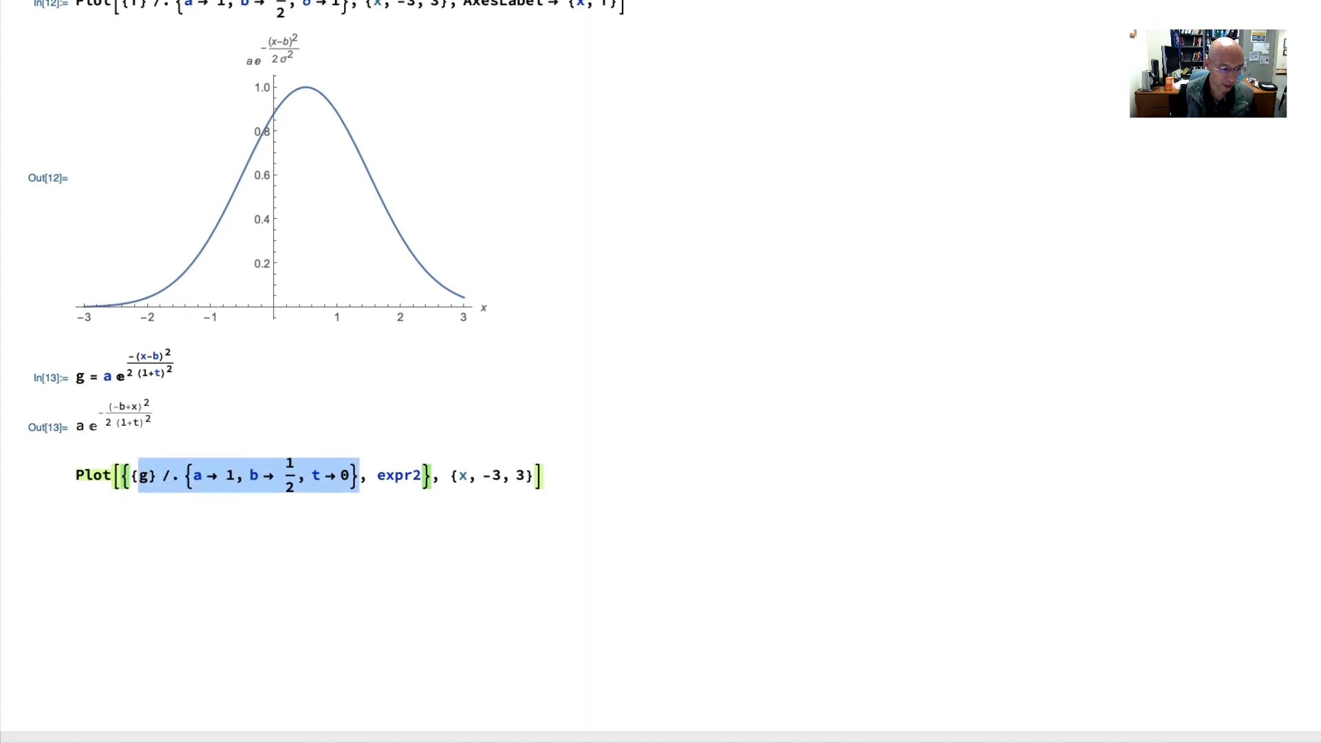
type("{g} /. {a -> 1, b -> 1/2, t -> 0}")
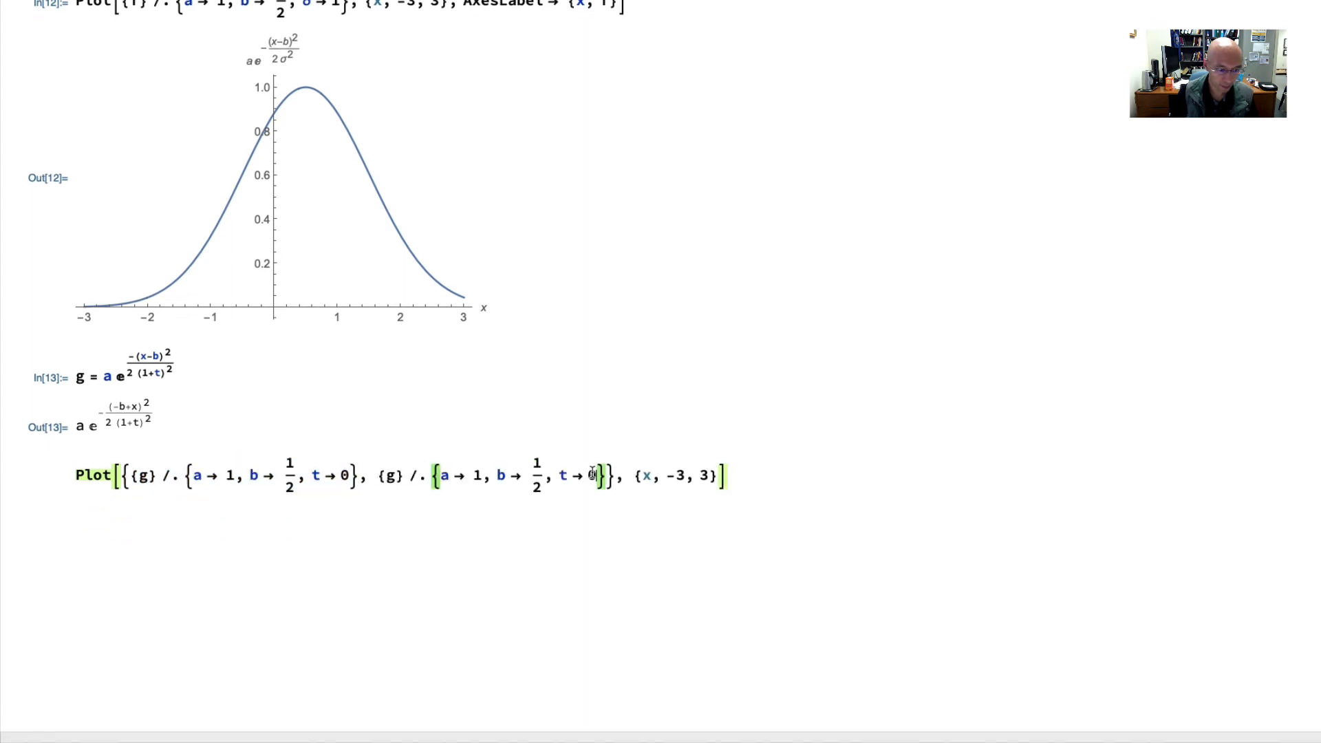
type("1")
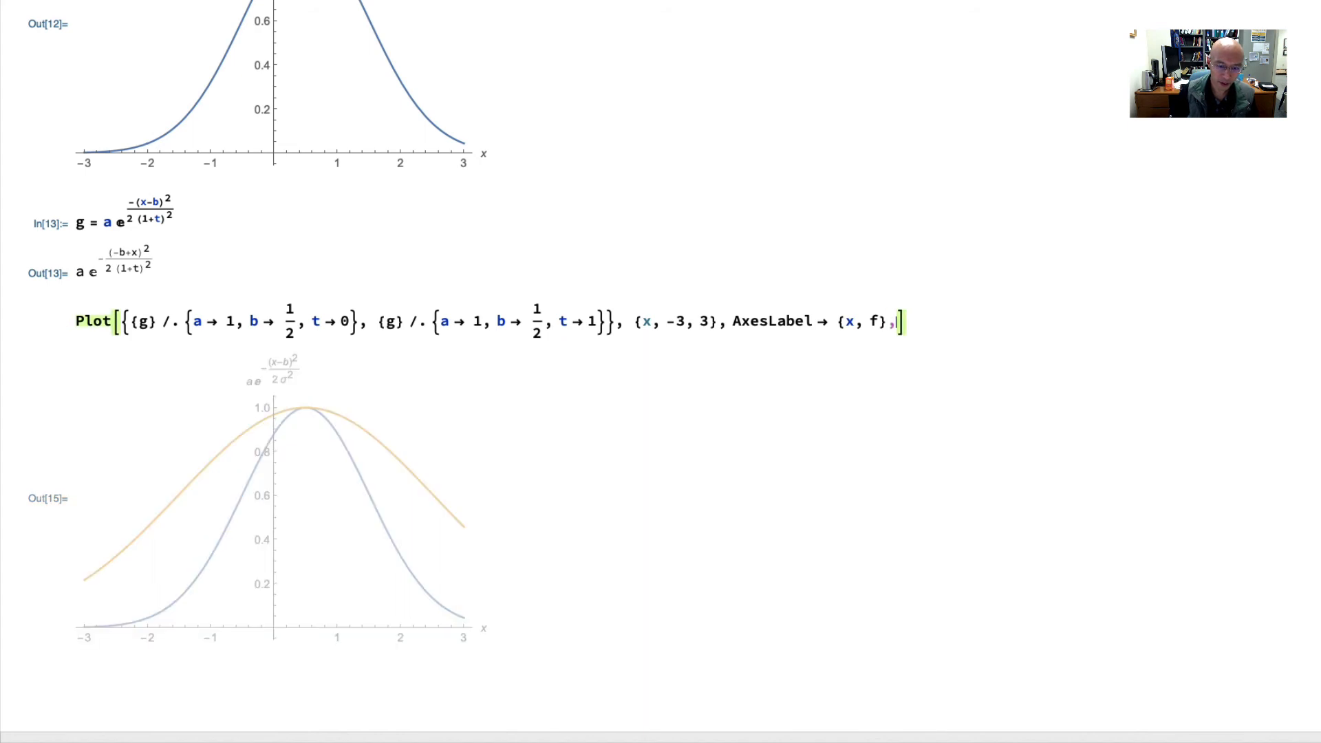
- Add PlotLegends {"t=0", "t=1"} and AxesLabel {x, f}, then re-evaluate the plot
type("PlotLege")
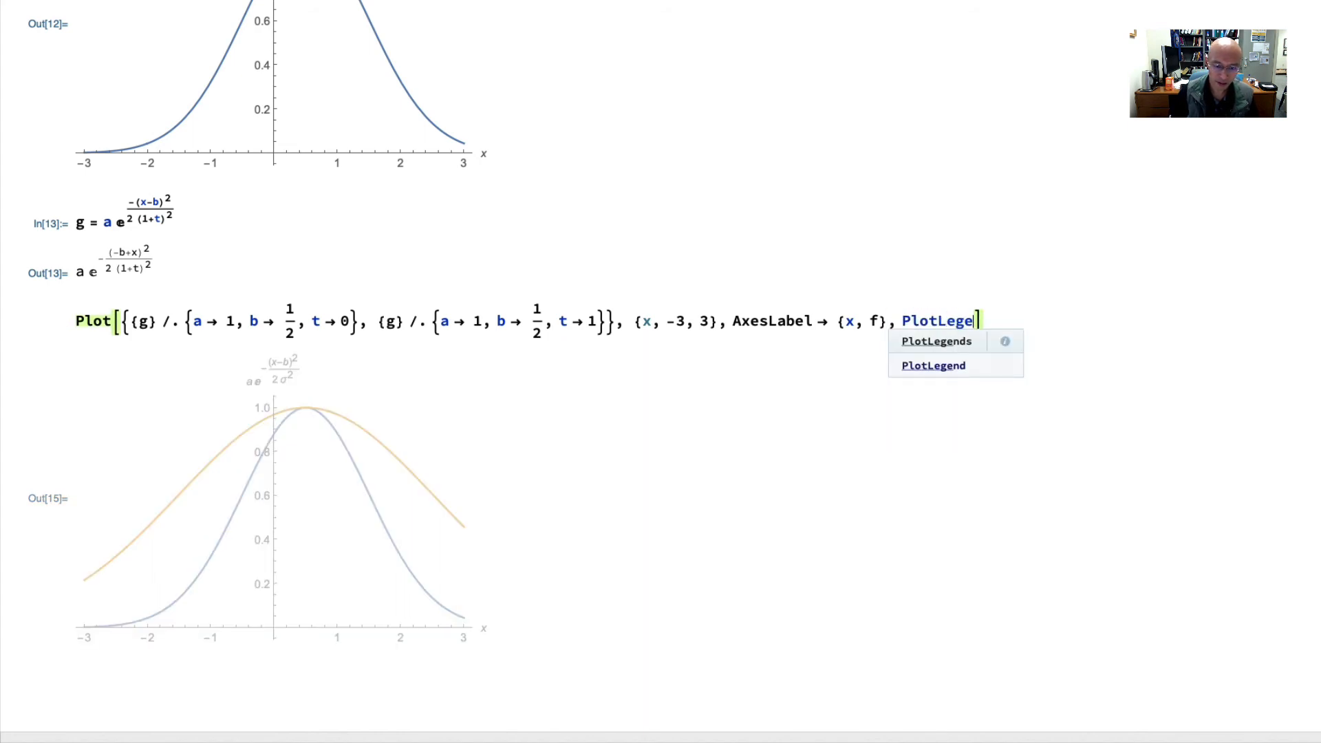
left_click(936, 341)
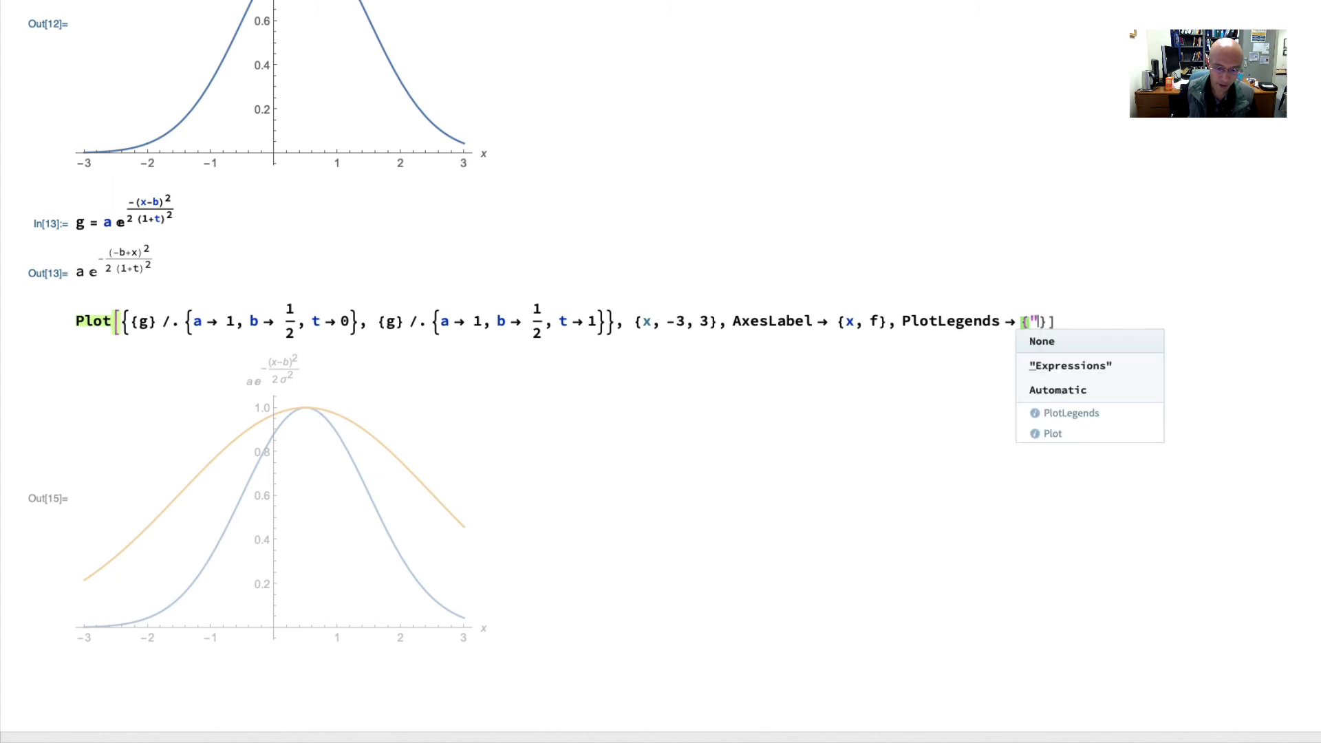
type("t=0")
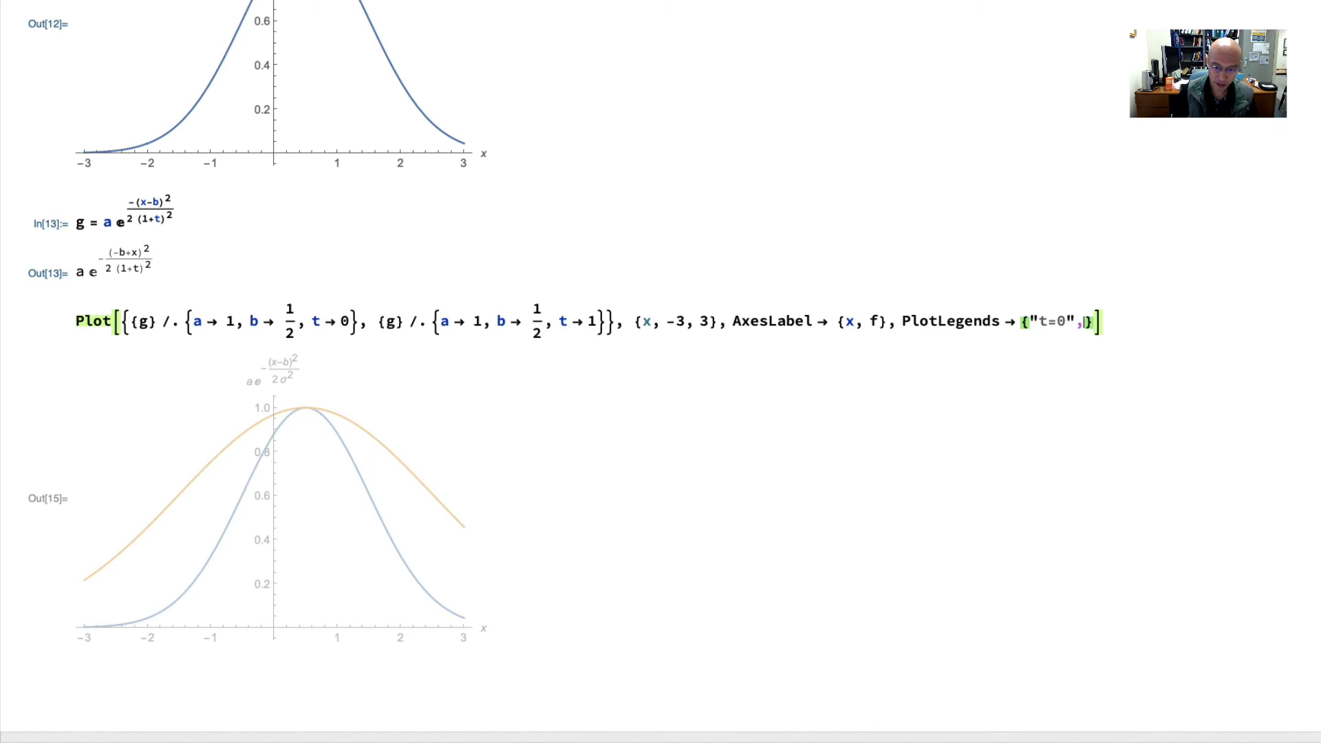
type("\"t=1")
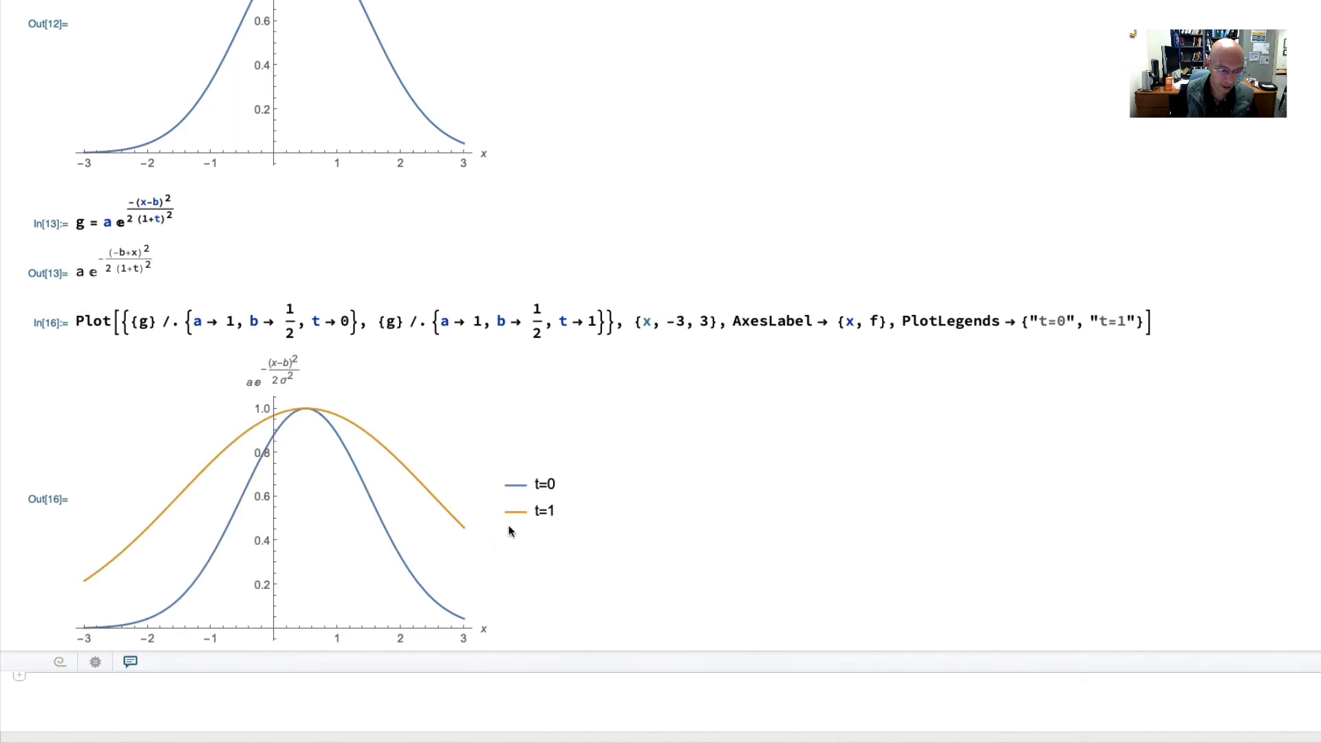
mouse_move(500, 520)
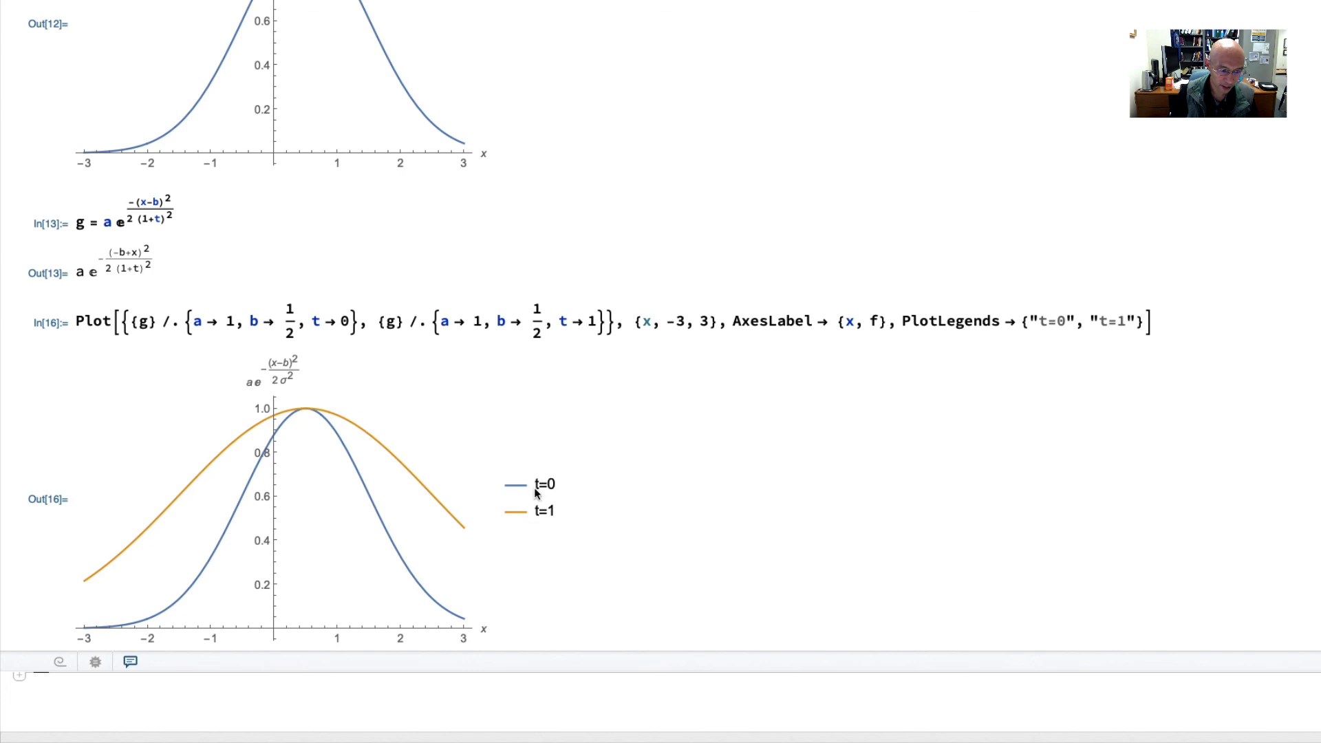
mouse_move(460, 597)
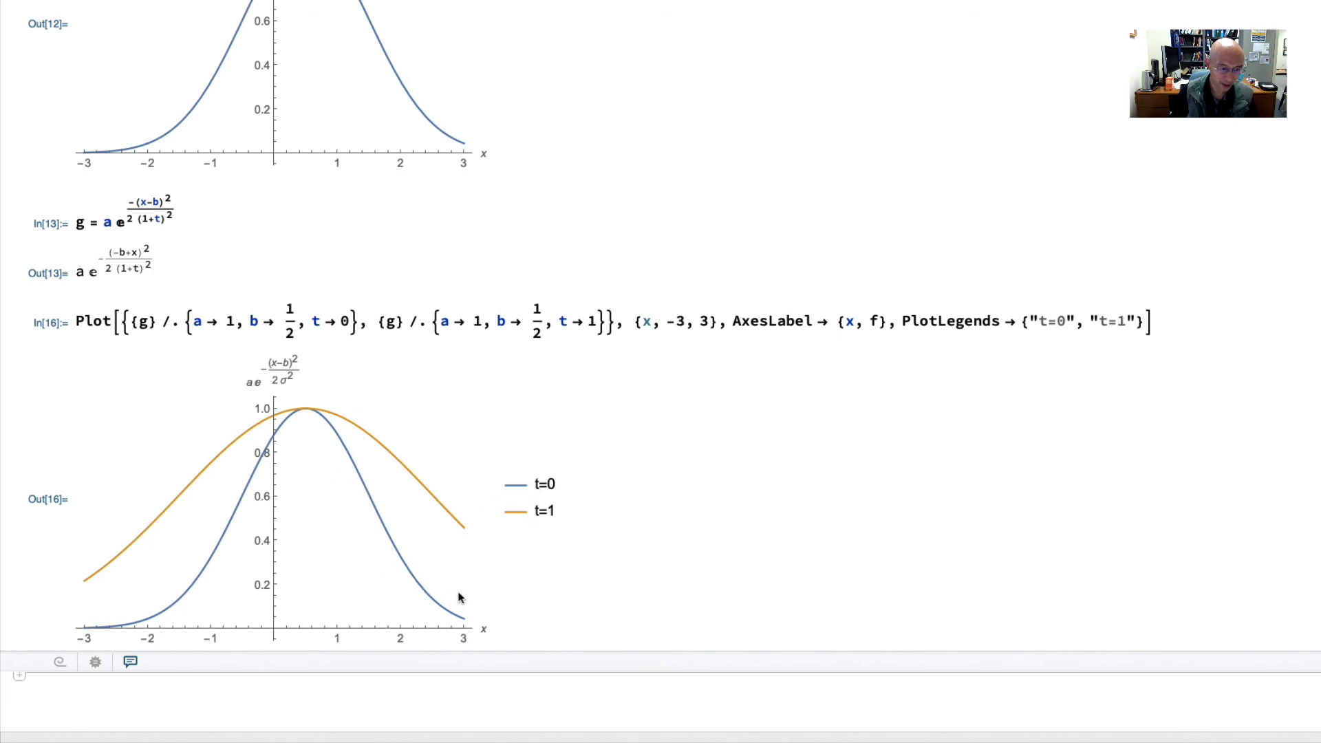
mouse_move(456, 590)
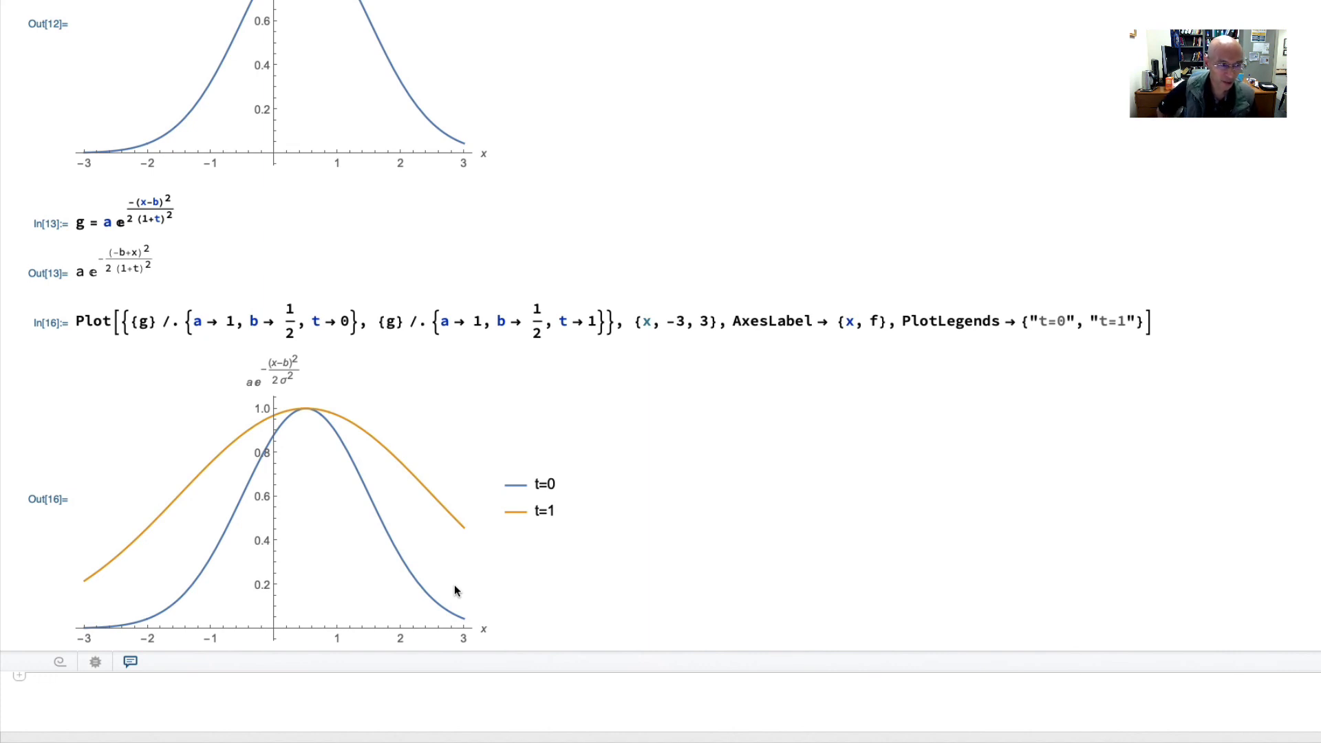
mouse_move(475, 385)
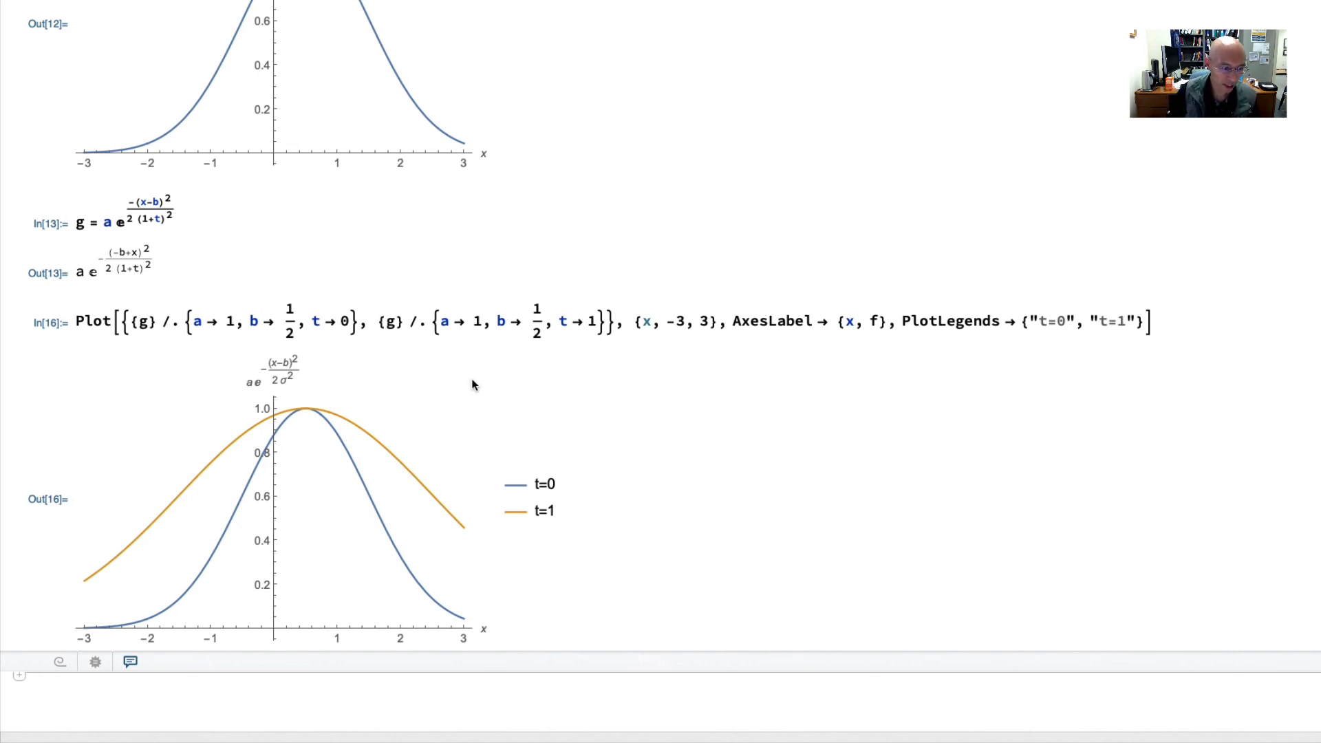
scroll("up", 3)
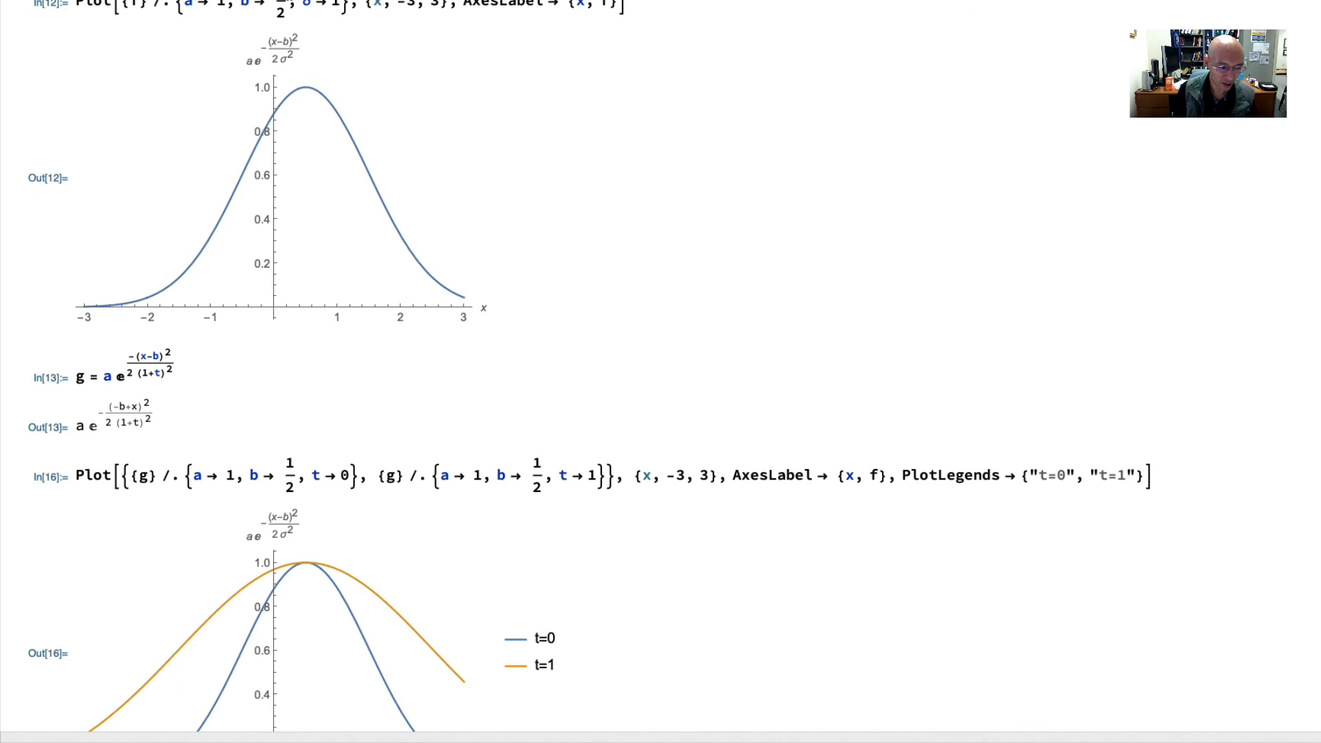
scroll("down", 3)
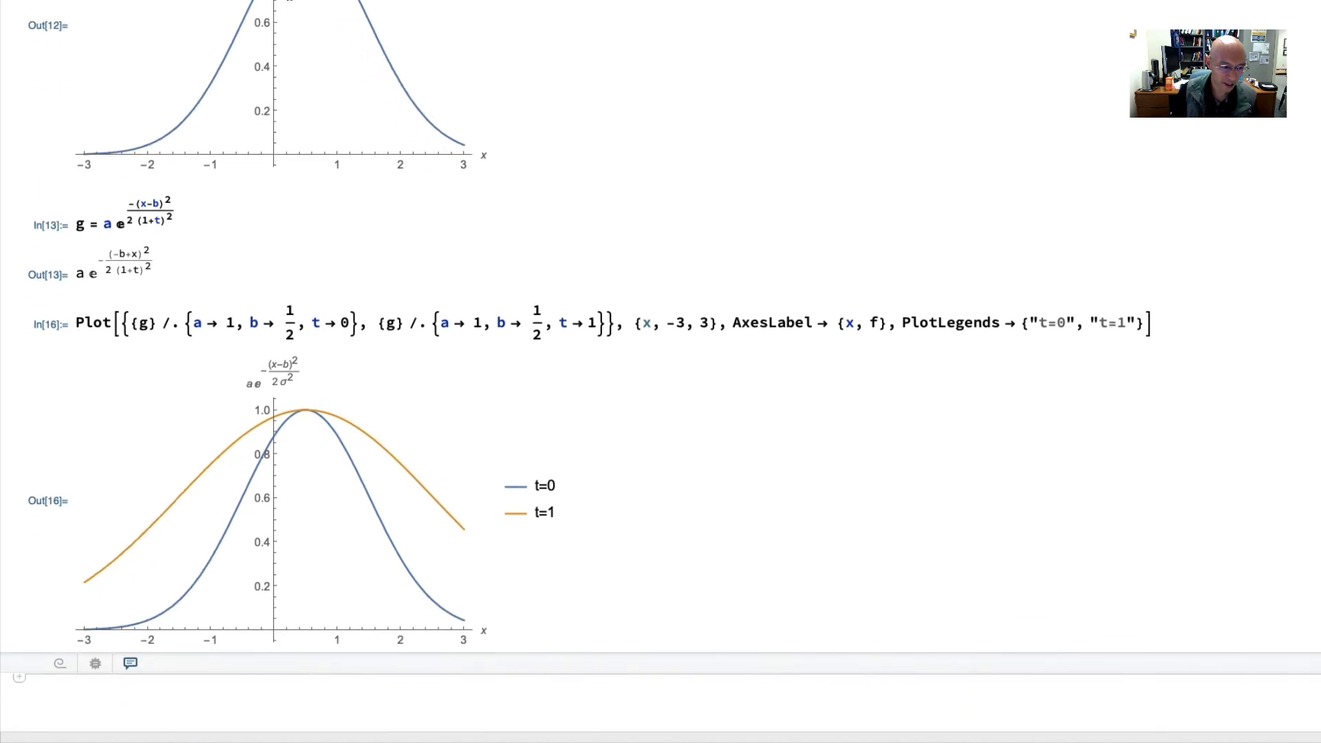
scroll("down", 3)
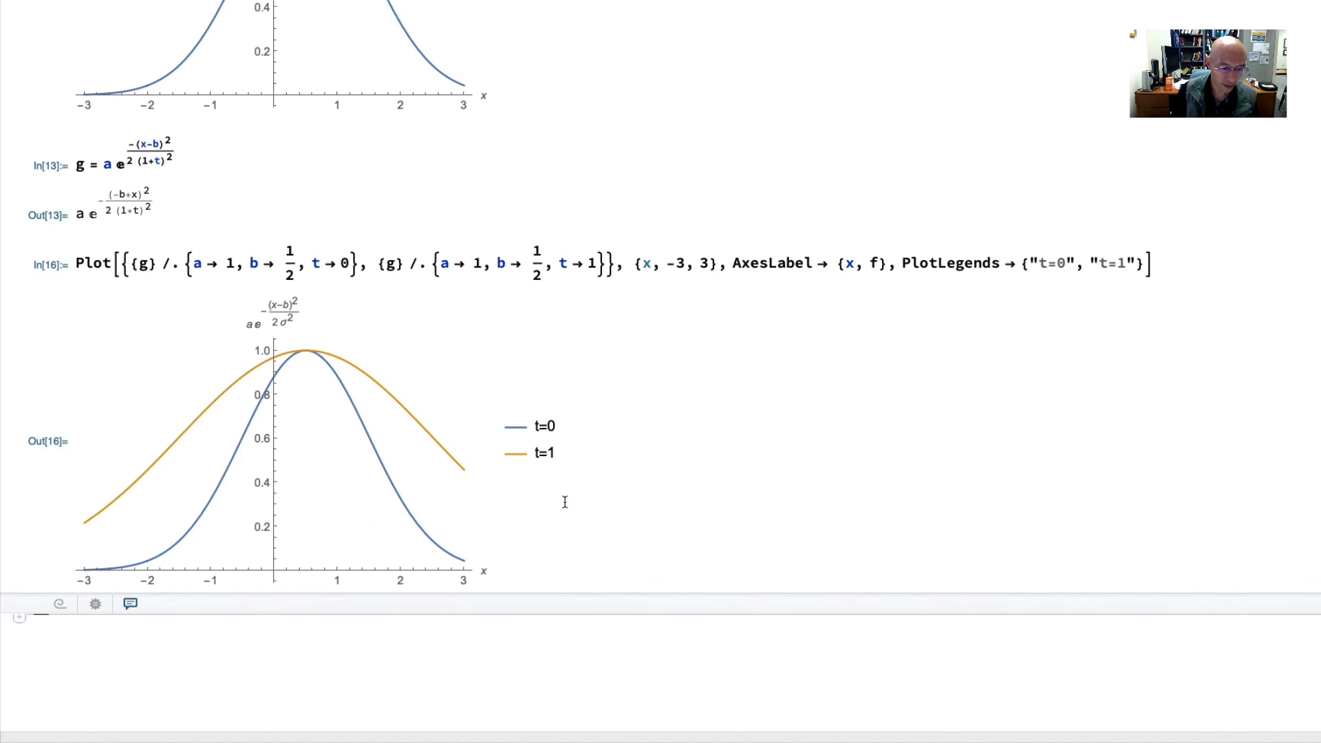
mouse_move(524, 579)
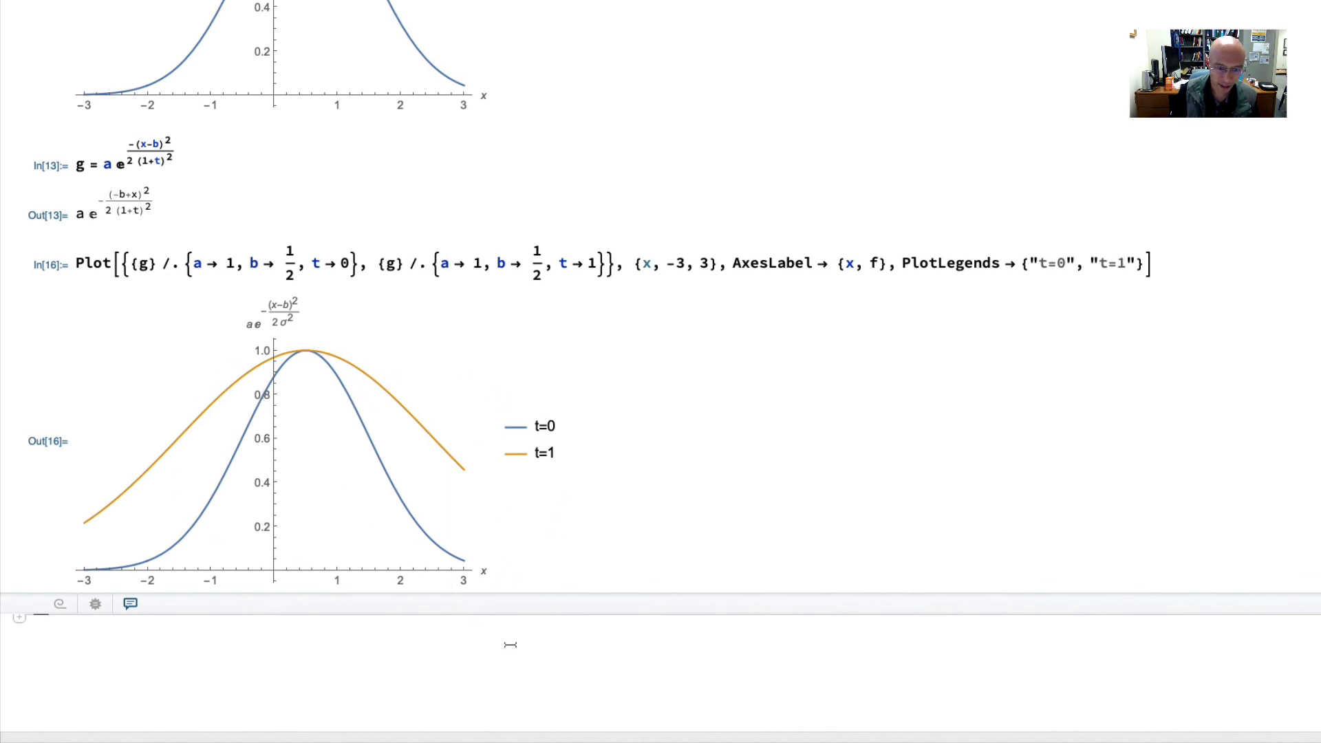
mouse_move(633, 487)
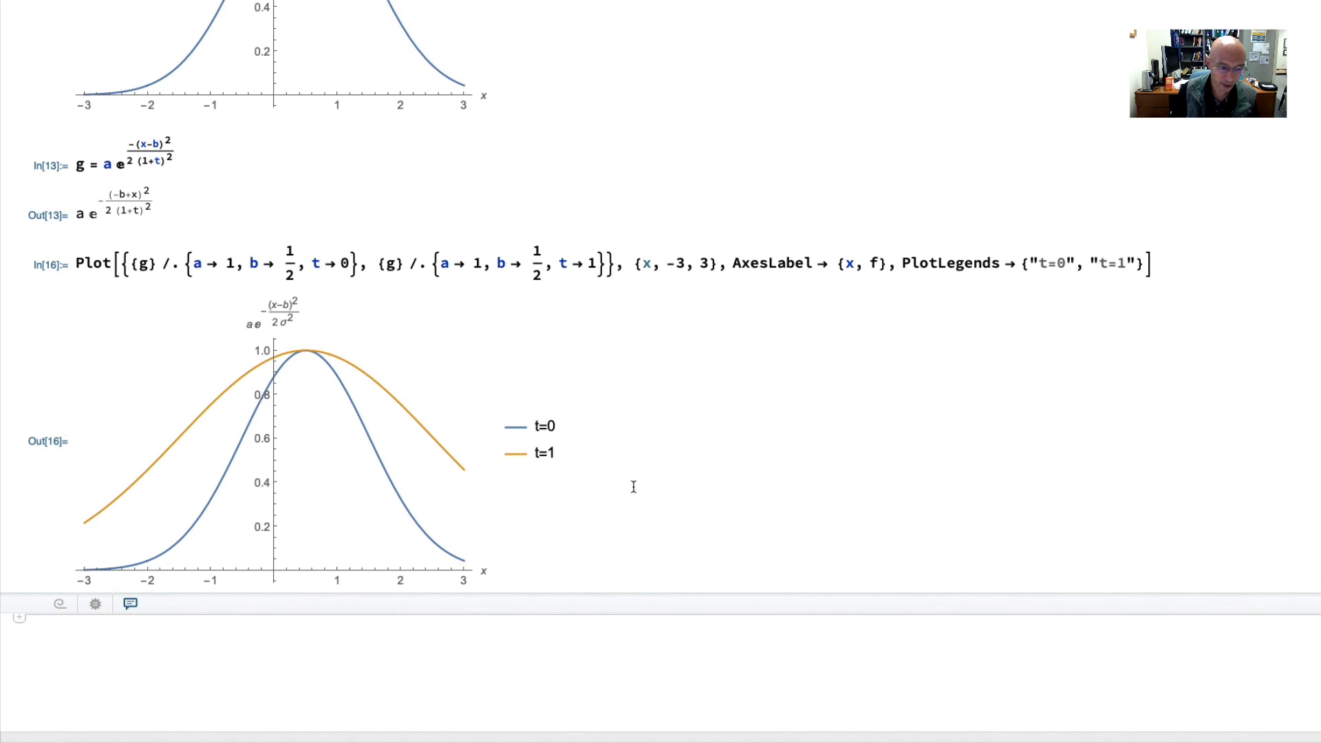